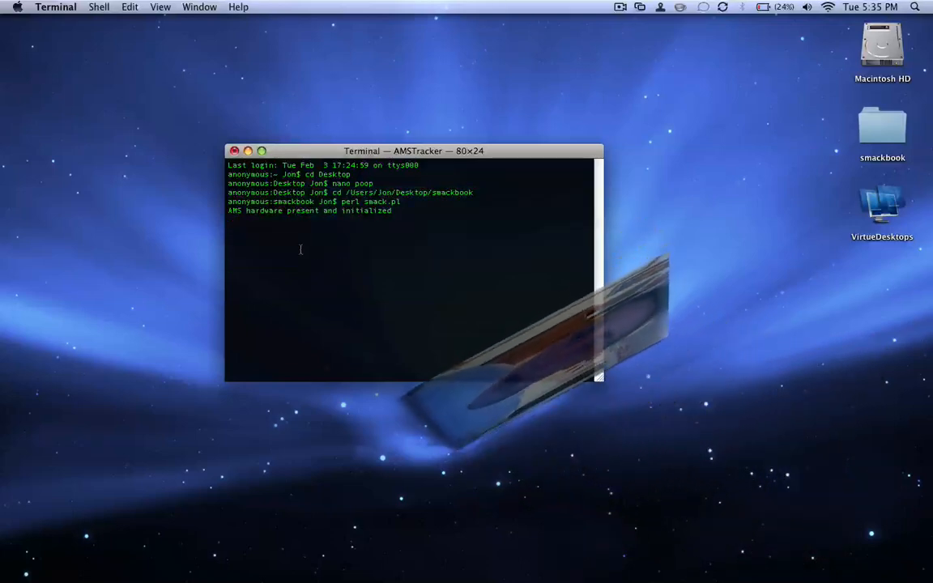
# - Close the Terminal window running smack.pl and confirm ending its processes
pyautogui.click(235, 151)
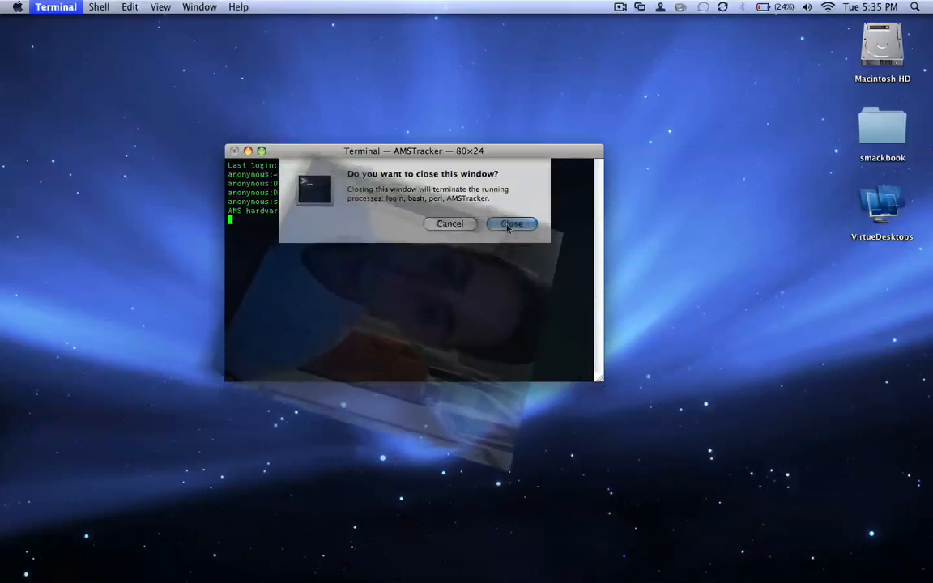
pyautogui.click(511, 223)
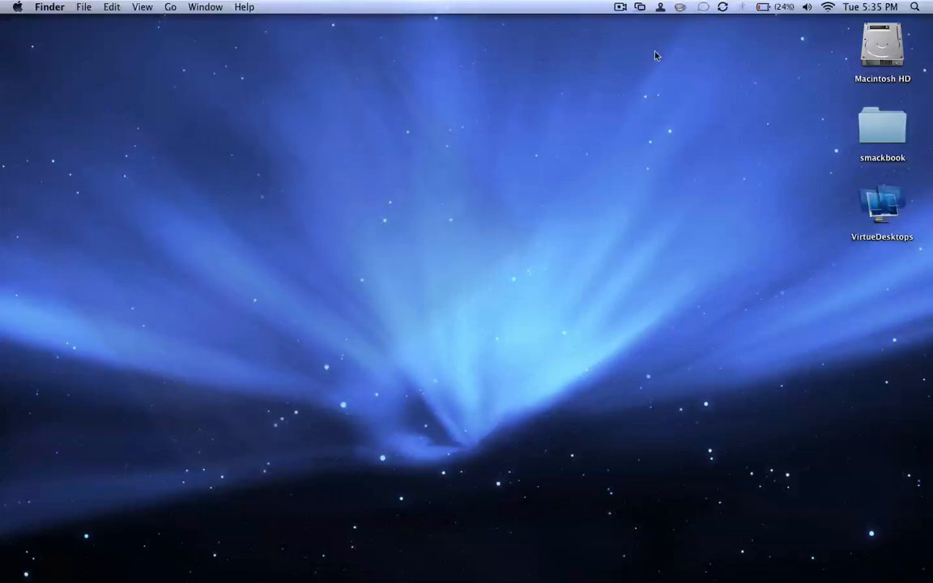
pyautogui.moveTo(655, 64)
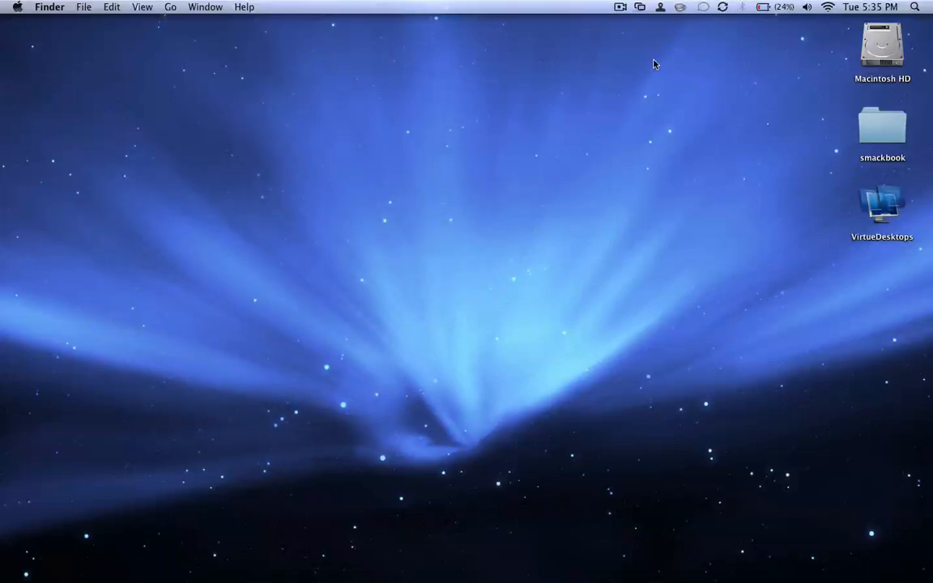
# - Quit VirtueDesktops from its menu-bar icon and confirm the quit
pyautogui.click(640, 7)
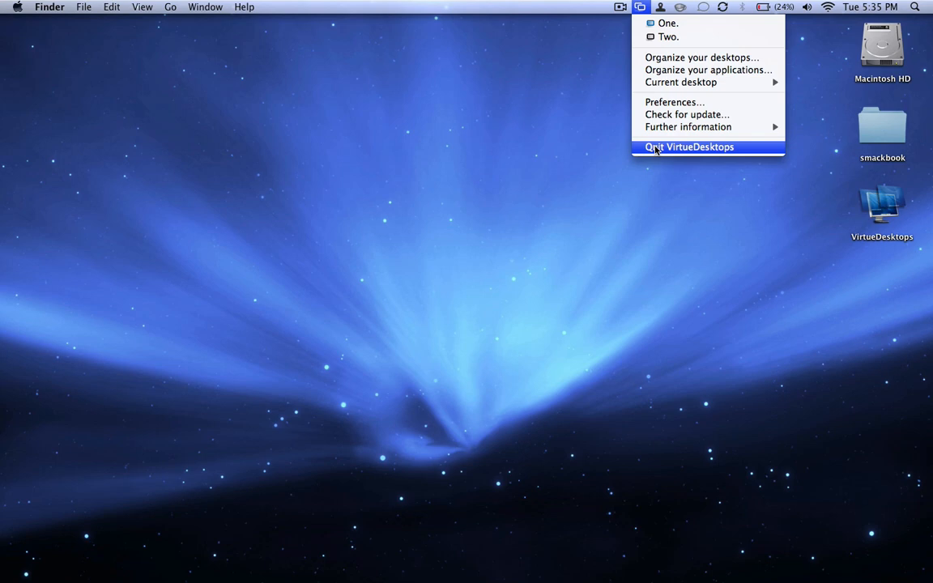
pyautogui.click(688, 146)
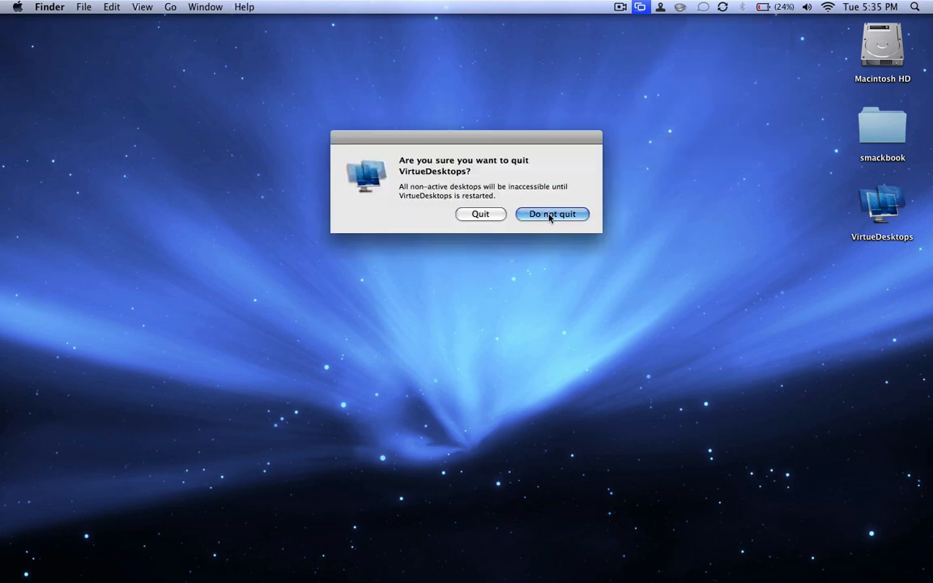
pyautogui.click(551, 214)
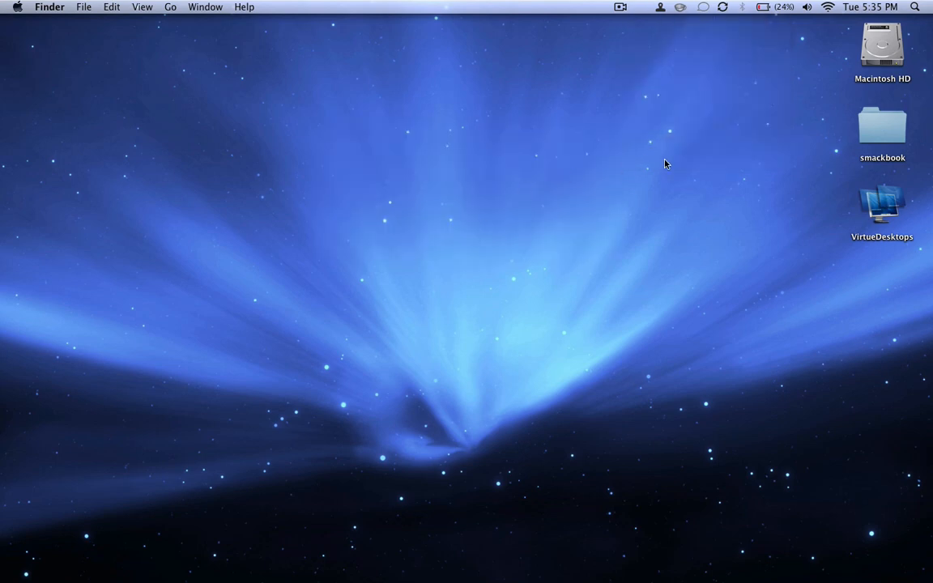
pyautogui.moveTo(741, 38)
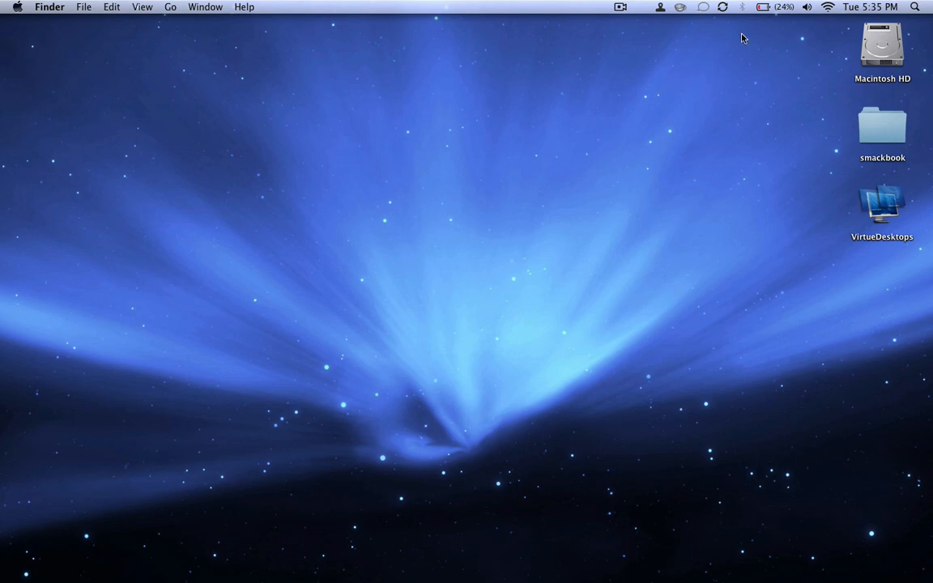
pyautogui.moveTo(450, 324)
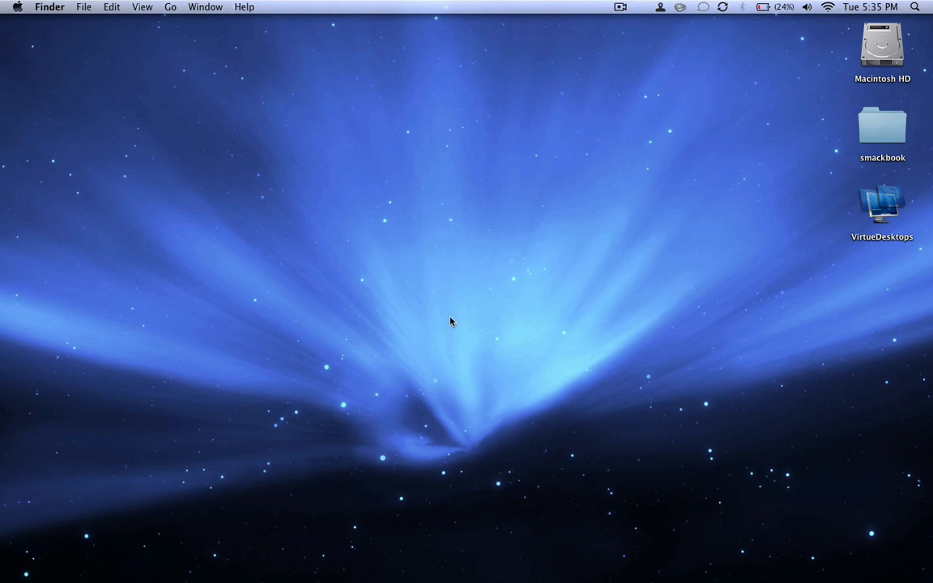
pyautogui.moveTo(481, 295)
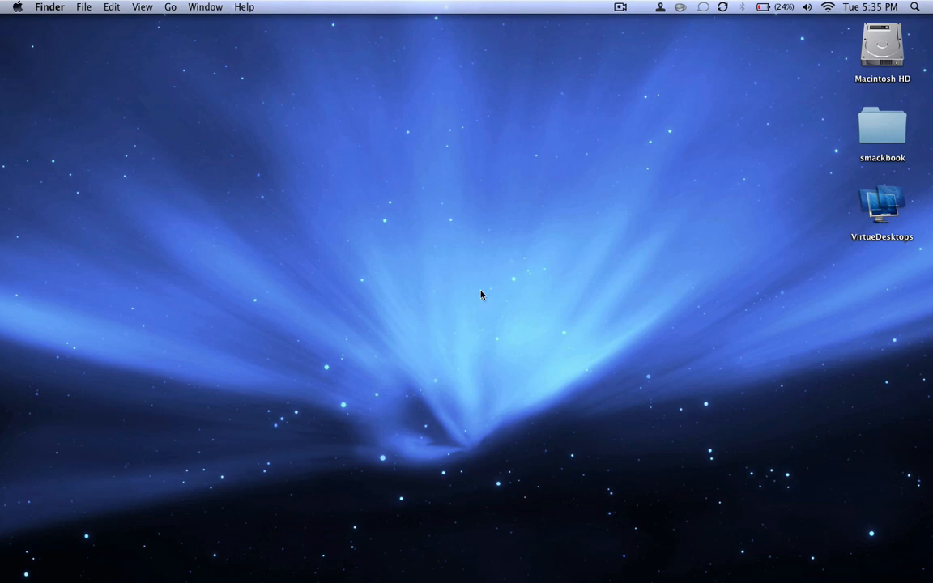
pyautogui.moveTo(472, 344)
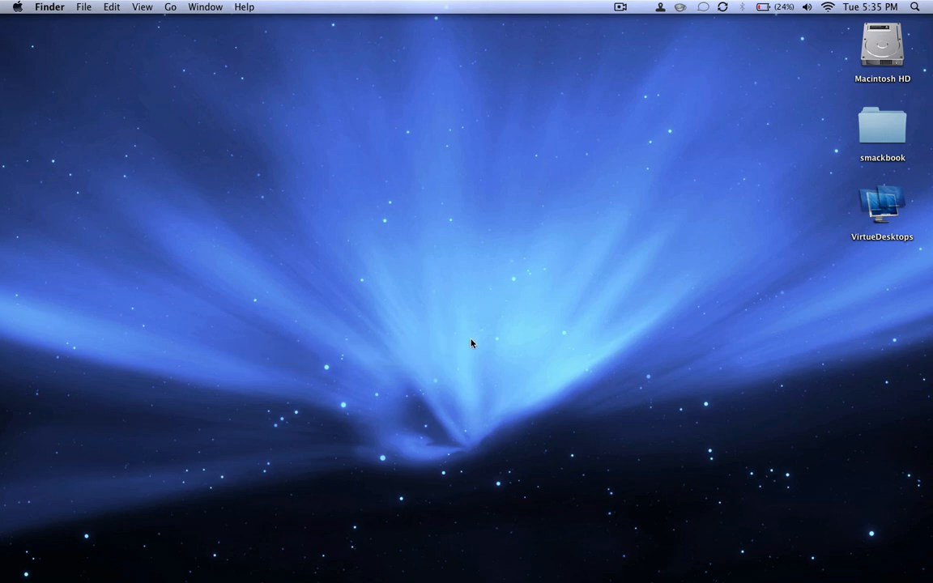
pyautogui.click(882, 128)
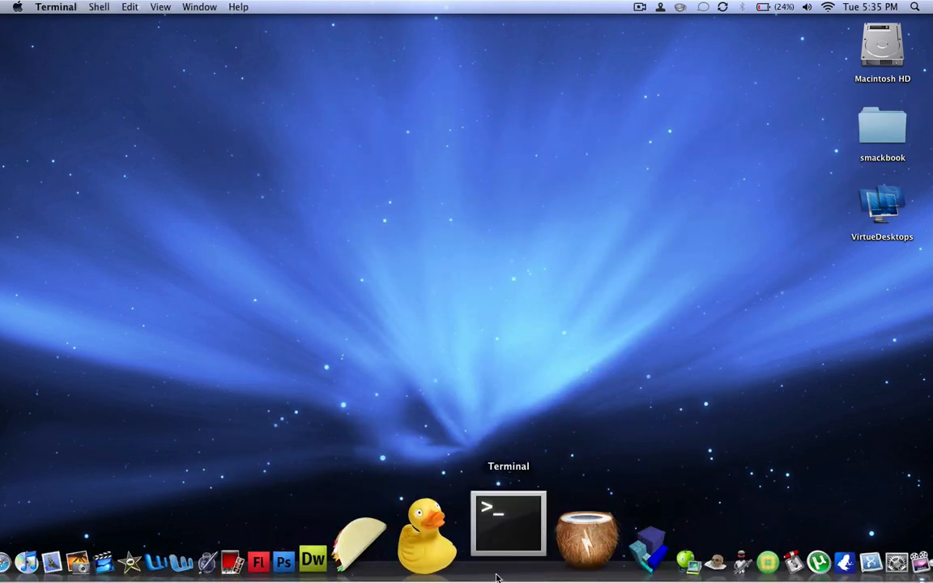
# - Launch Terminal from the Dock and change into the Desktop folder
pyautogui.click(507, 523)
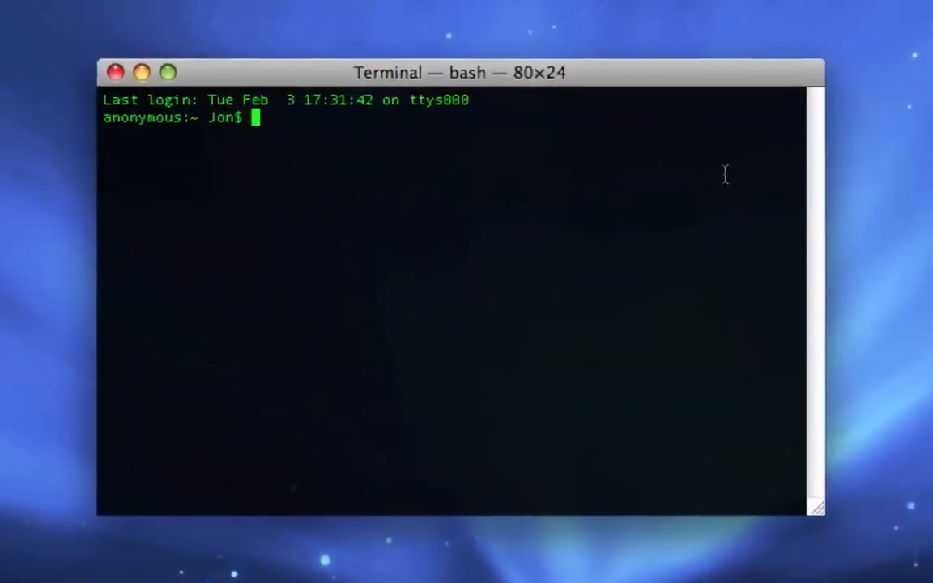
pyautogui.write('c')
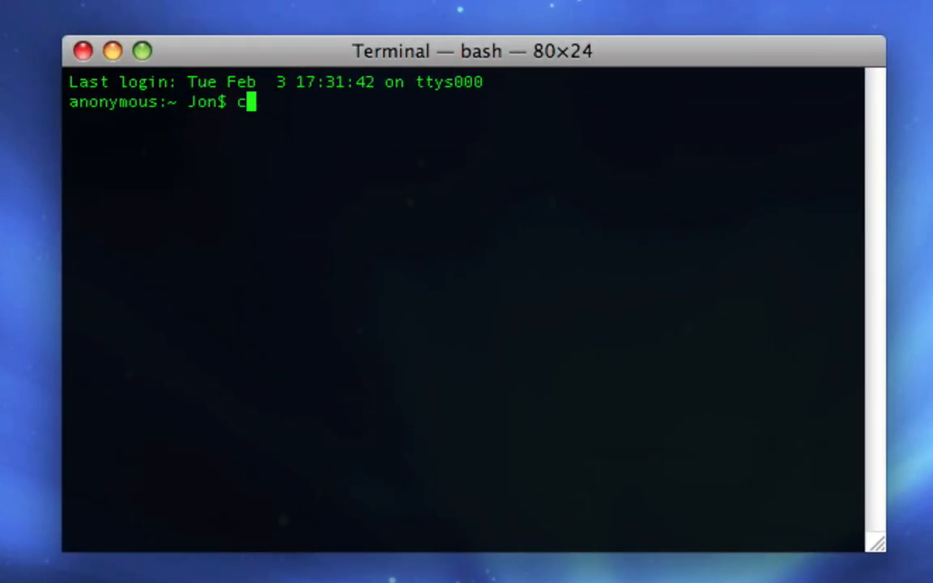
pyautogui.write('d Desktop')
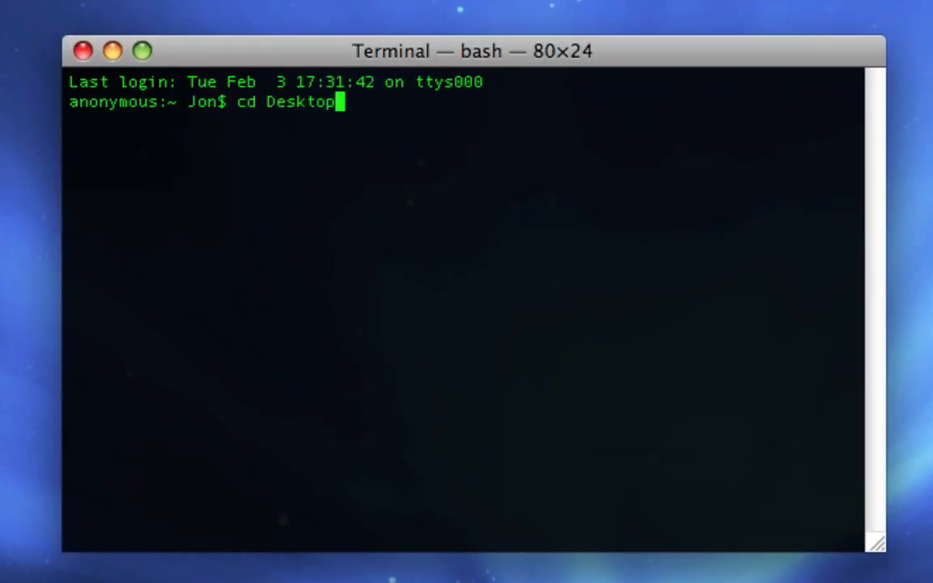
pyautogui.press('Return')
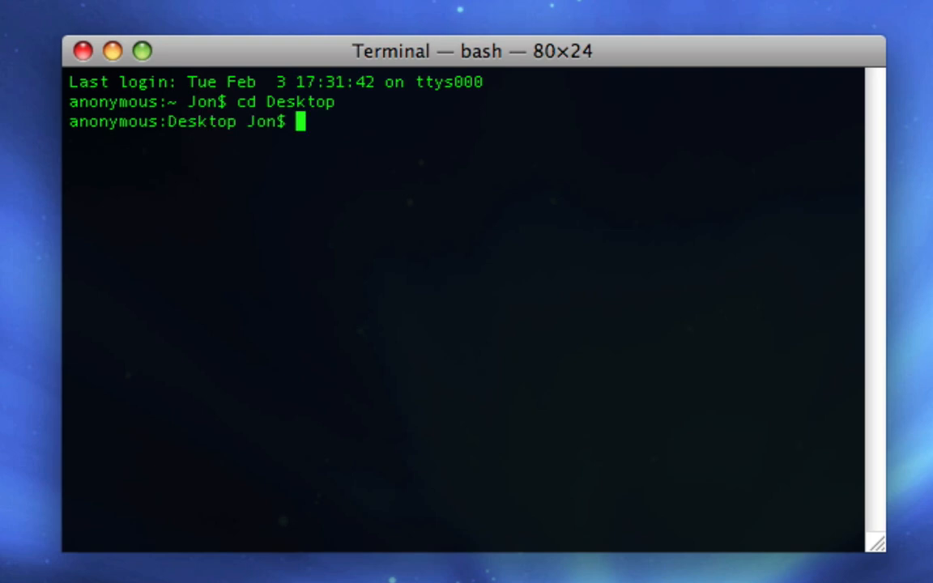
pyautogui.moveTo(789, 221)
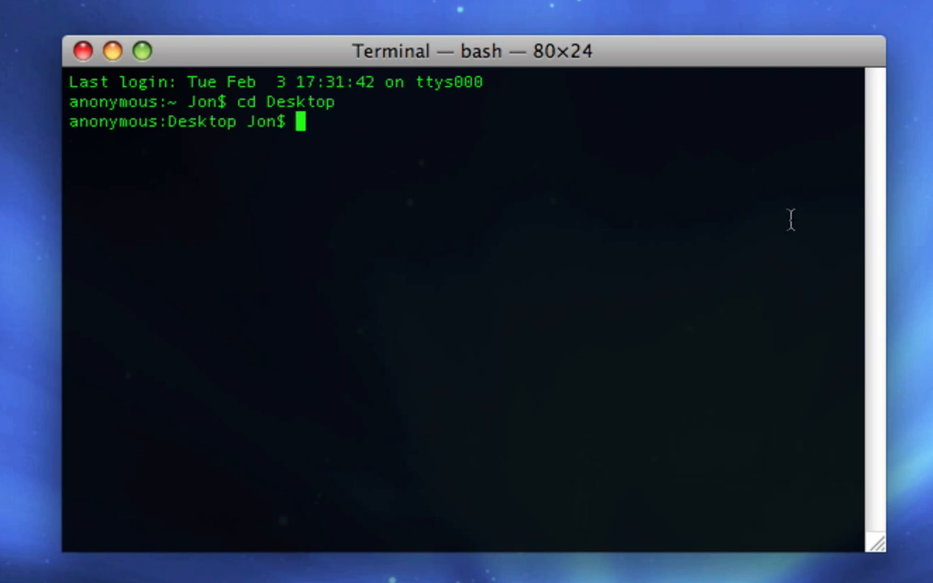
# - Run 'nano smackbook' to start editing a smackbook script
pyautogui.write('nano')
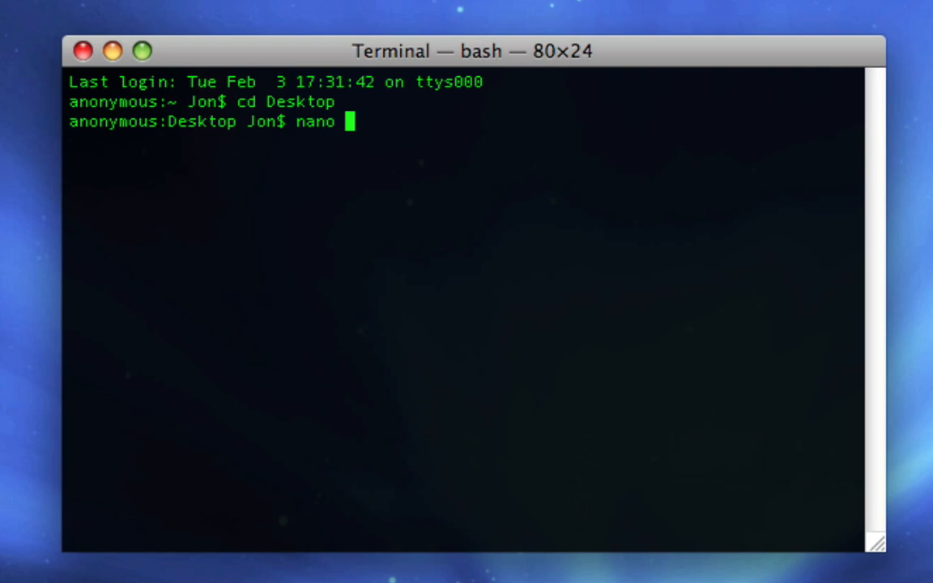
pyautogui.write('smack')
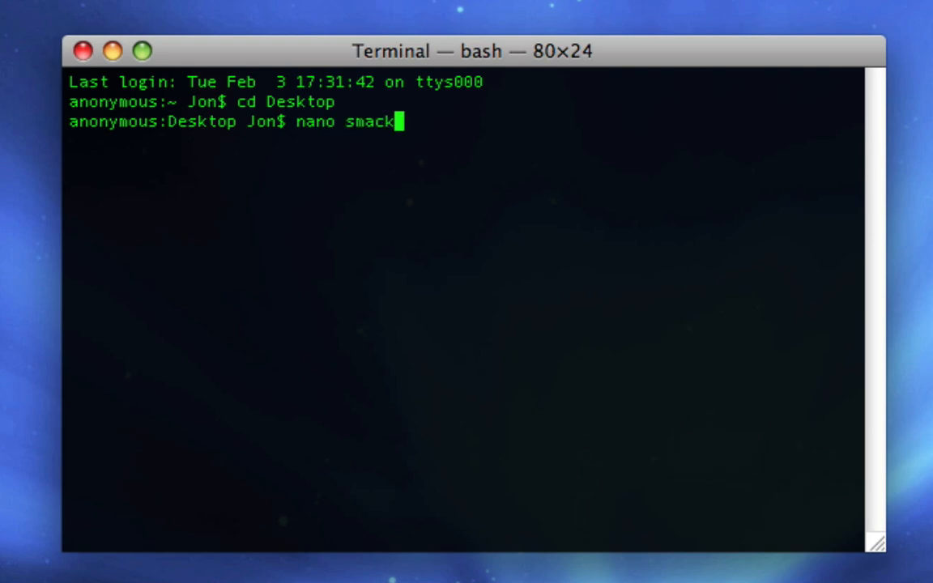
pyautogui.write('book')
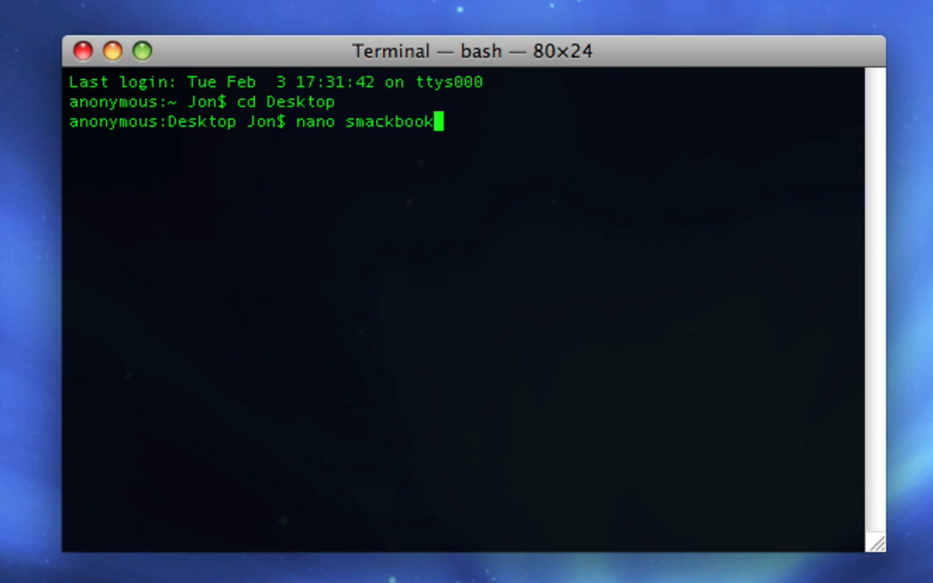
pyautogui.press('Return')
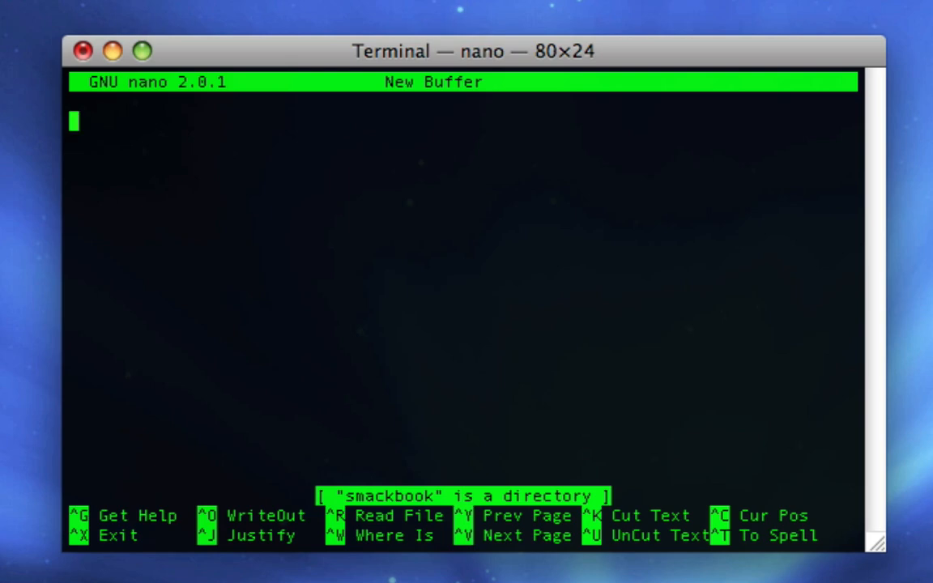
# - Type 'killall Terminal' as the script's first line
pyautogui.write('kil')
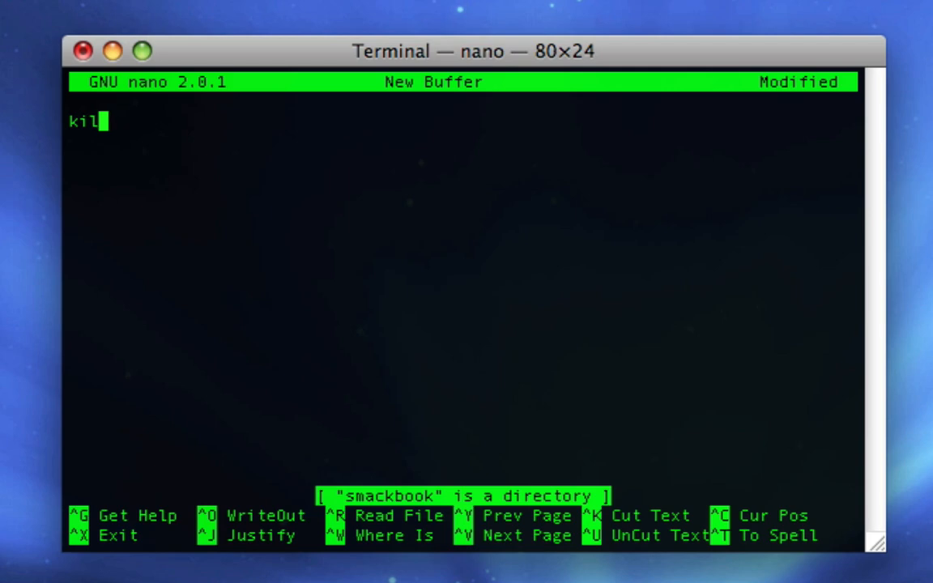
pyautogui.write('al')
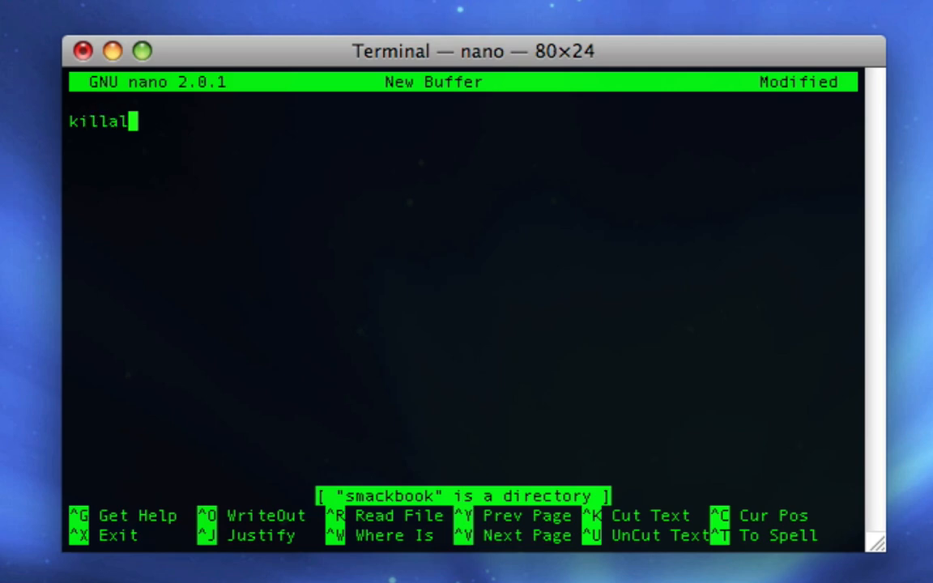
pyautogui.write('Ter')
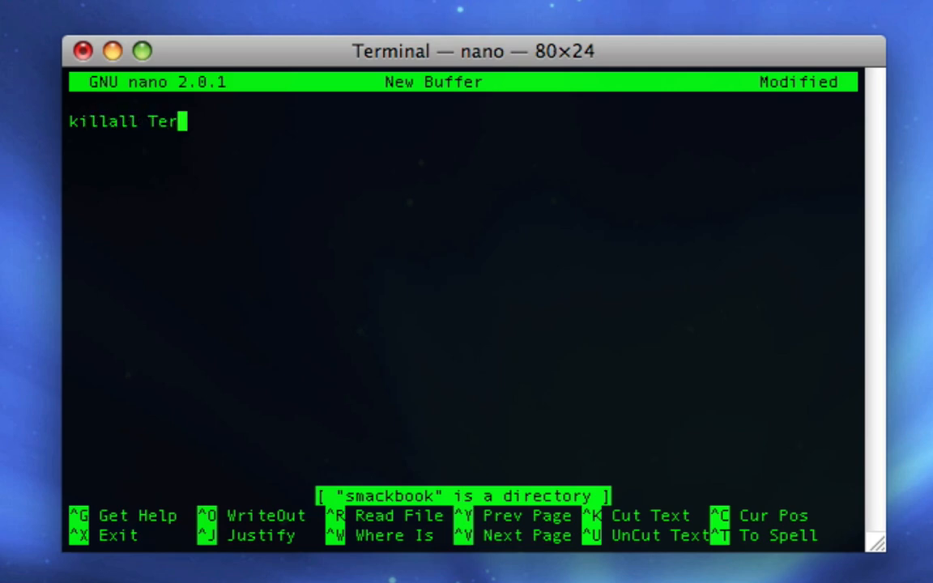
pyautogui.write('minal')
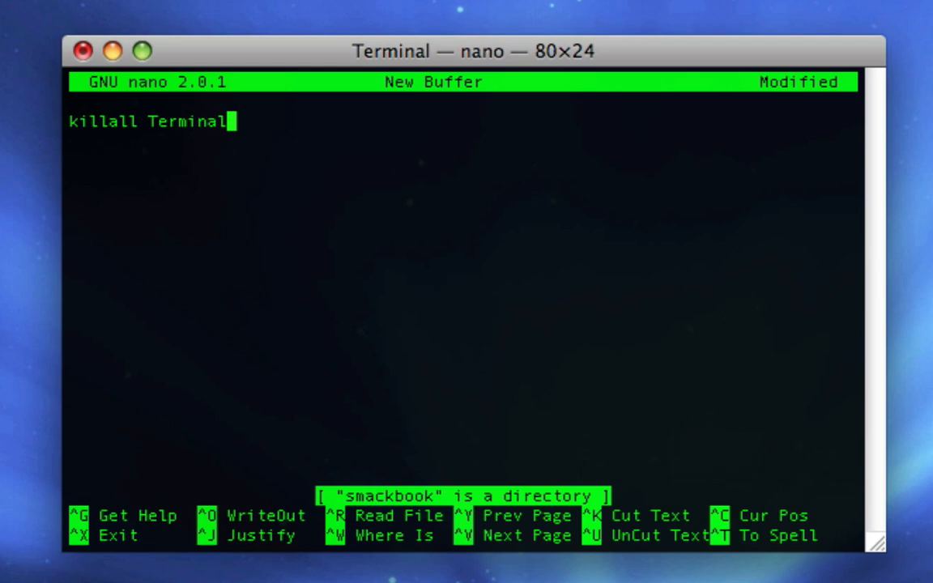
pyautogui.moveTo(785, 227)
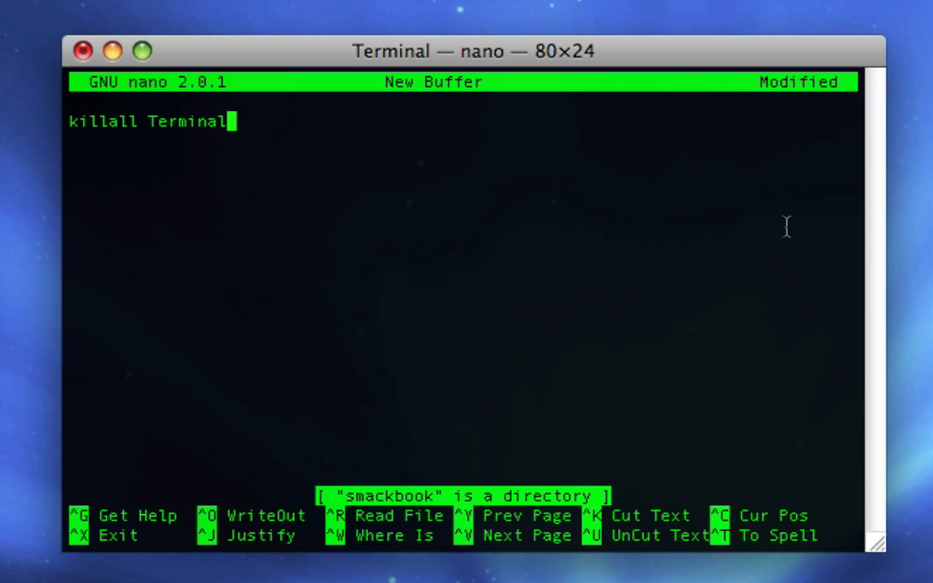
pyautogui.press('Return')
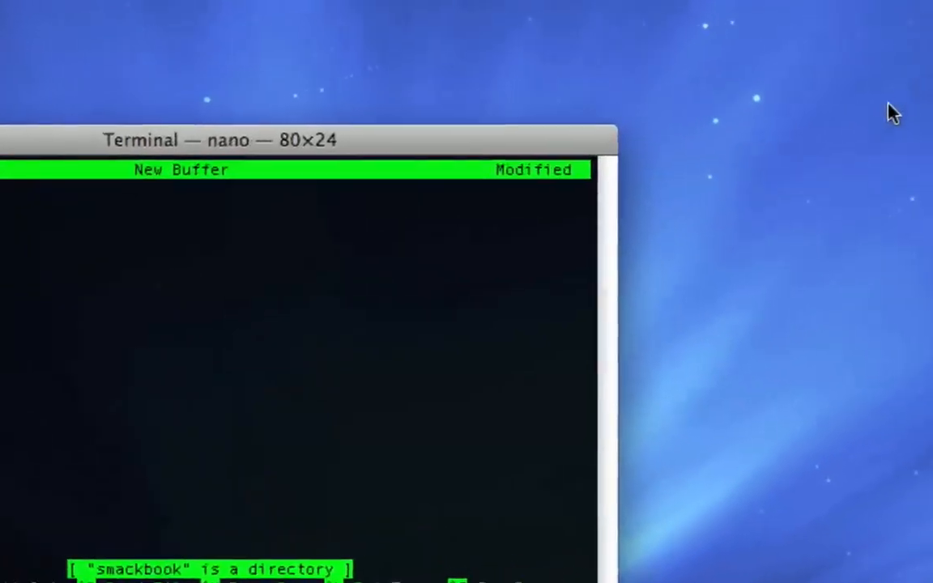
# - Add the line 'cd /Users/Jon/Desktop/smackbook' by dragging in the smackbook folder
pyautogui.doubleClick(873, 185)
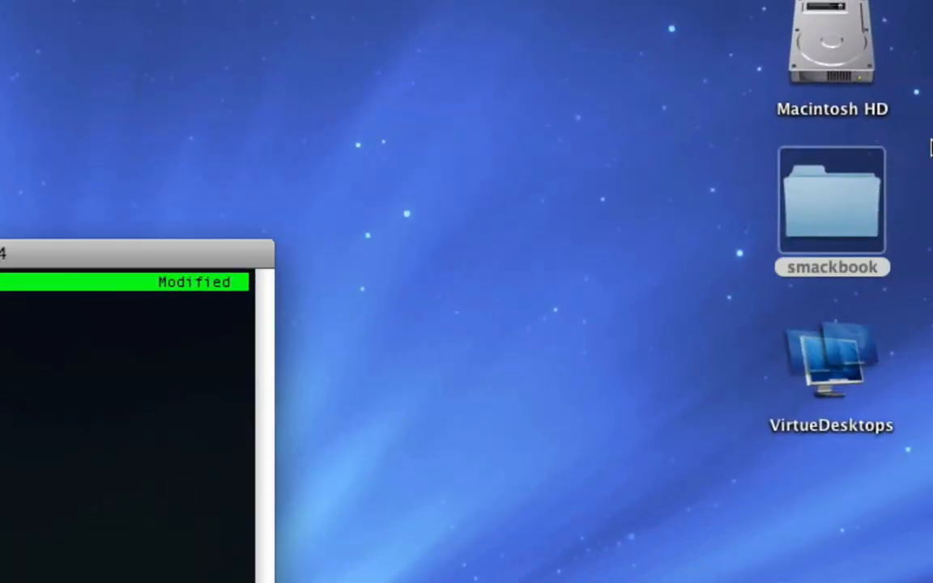
pyautogui.moveTo(589, 241); pyautogui.dragTo(719, 478)
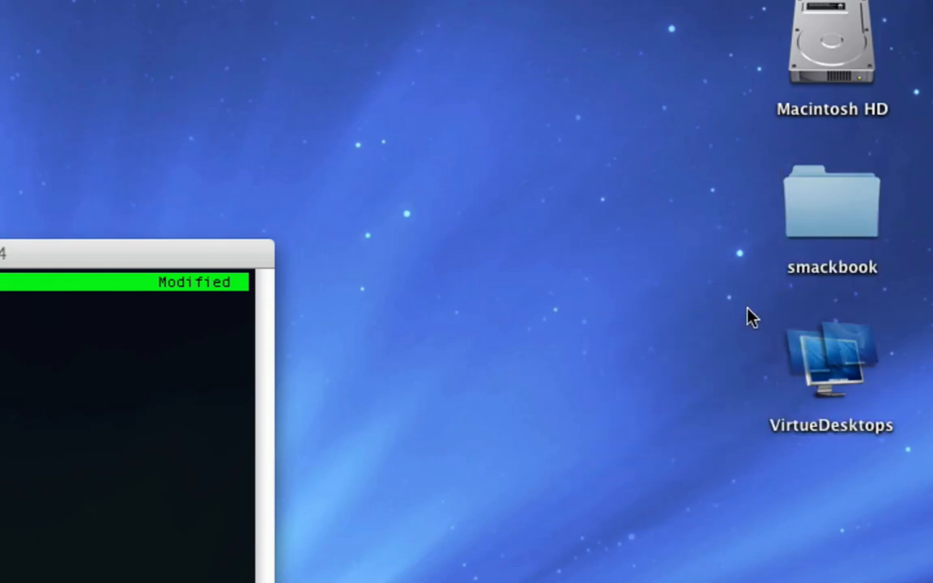
pyautogui.doubleClick(830, 200)
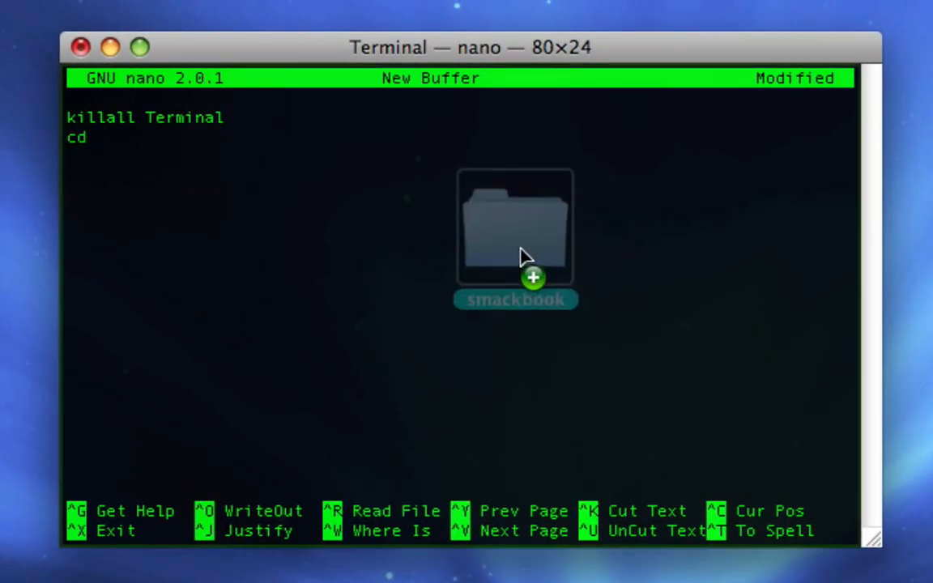
pyautogui.moveTo(516, 226); pyautogui.dragTo(243, 137)
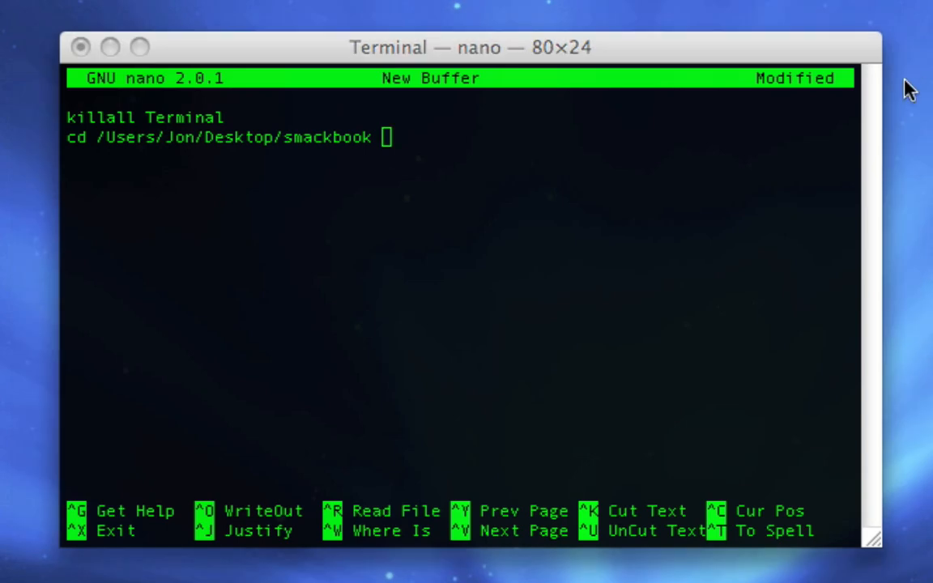
pyautogui.press('Return')
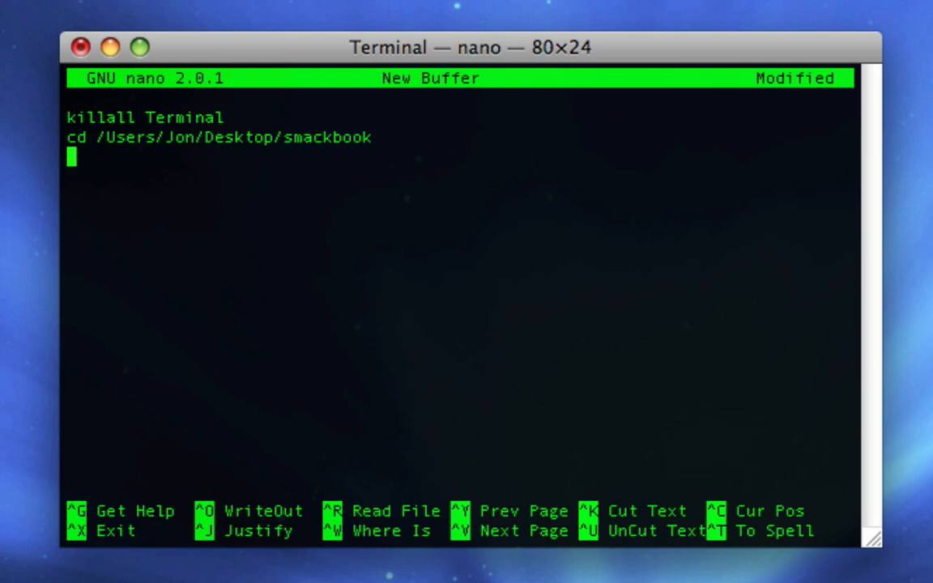
# - Type 'perl smack.pl' as the script's third line
pyautogui.write('perl')
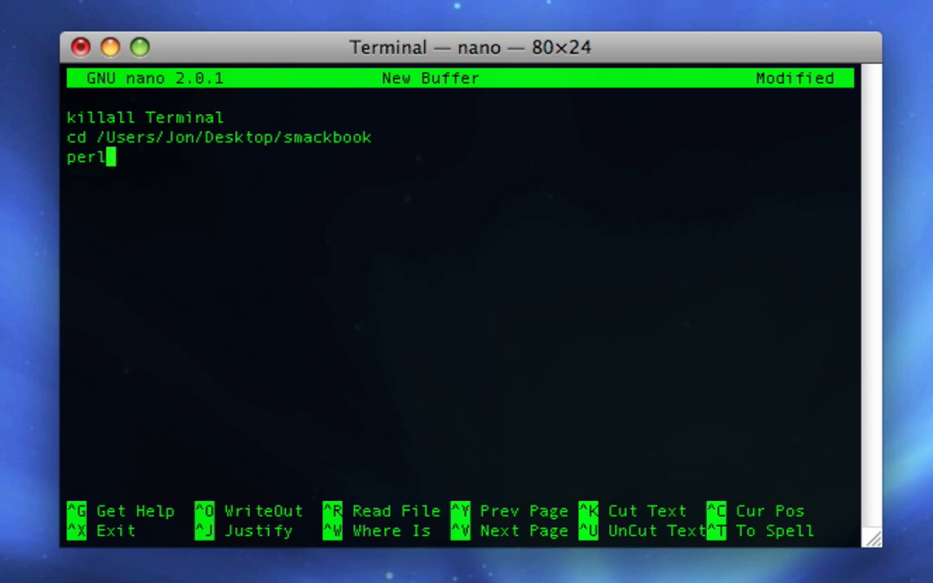
pyautogui.write('sm')
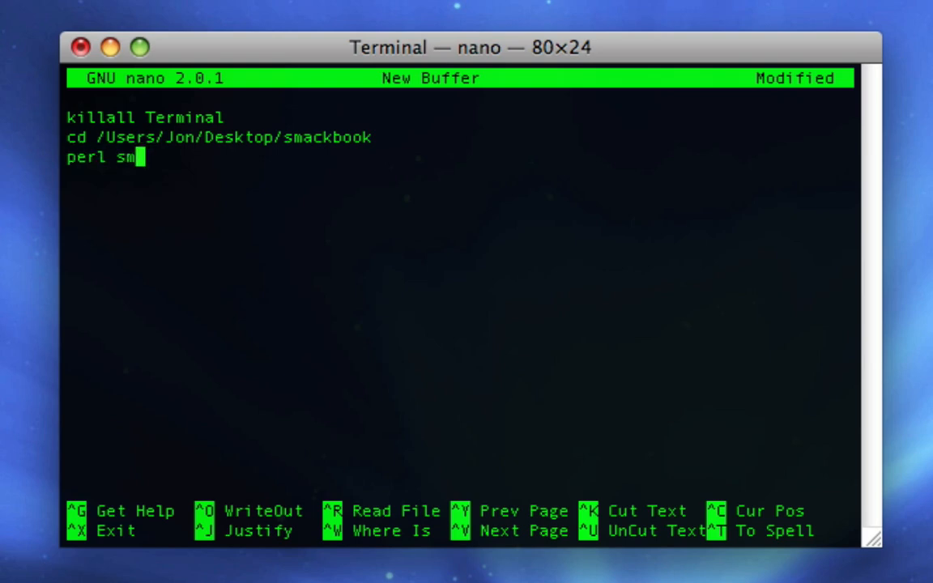
pyautogui.write('ack.p')
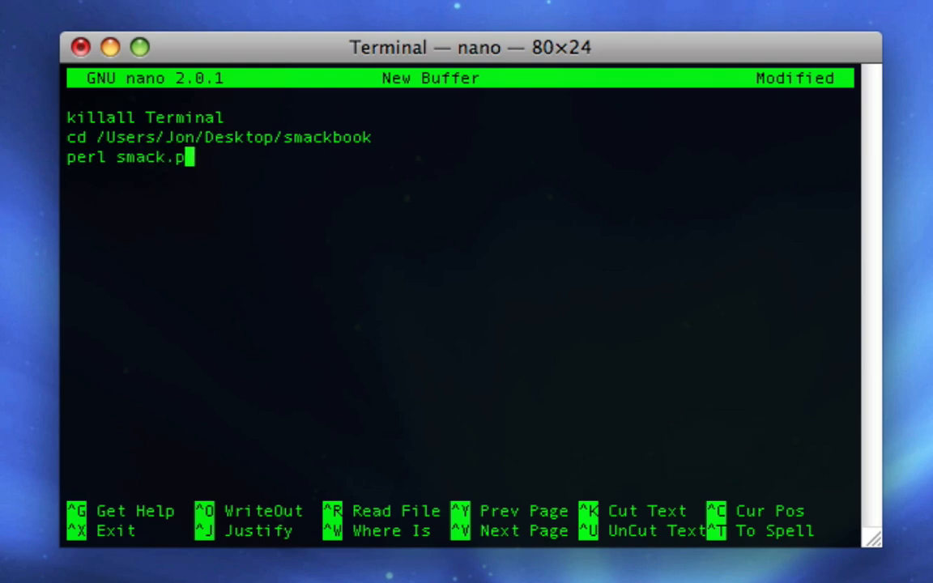
pyautogui.write('l')
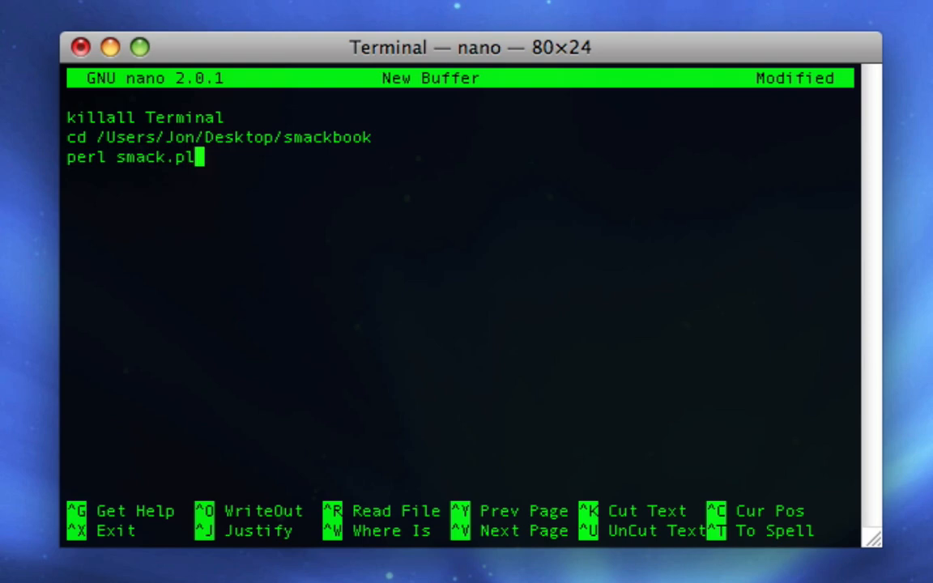
# - Try saving the script as smackbook, confirming overwrite; it fails as a directory
pyautogui.press('ctrl+x')
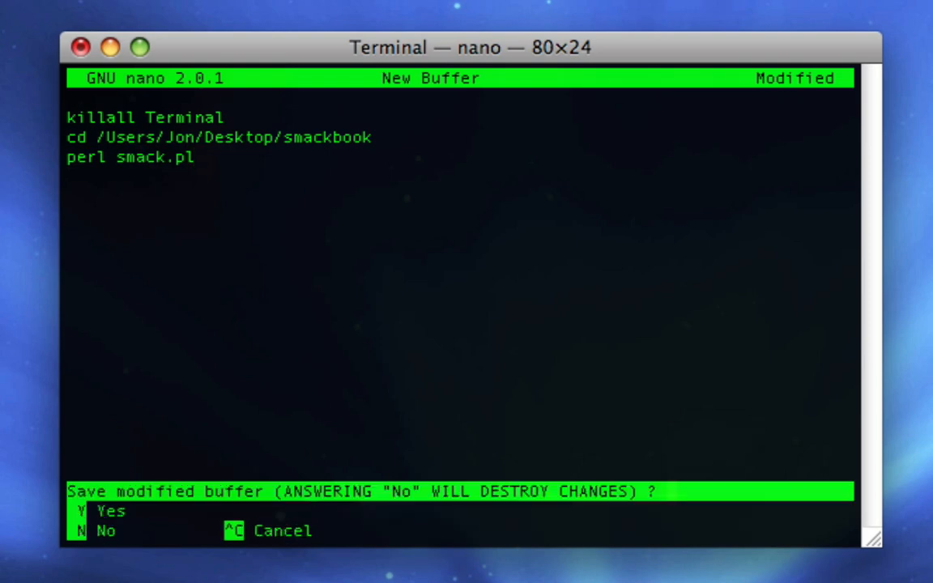
pyautogui.press('y')
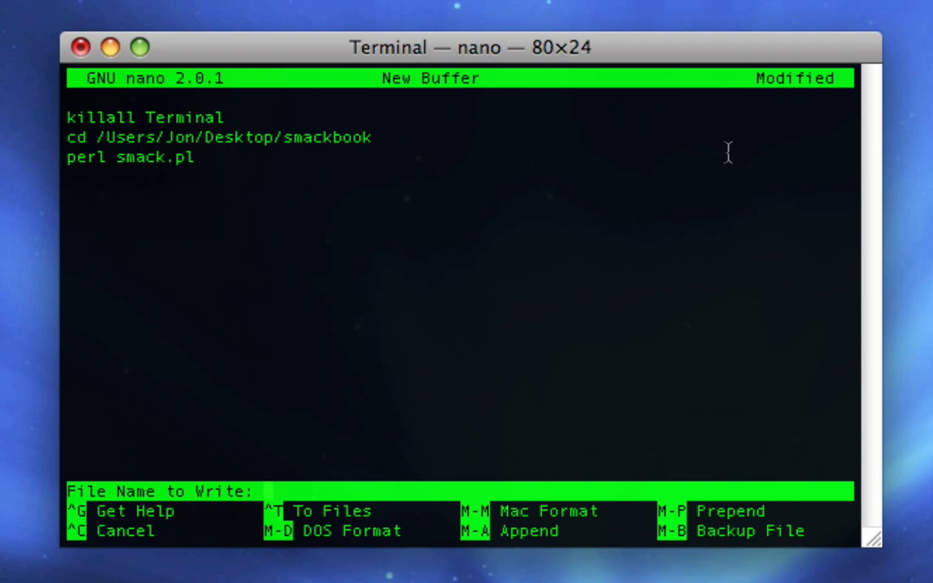
pyautogui.moveTo(531, 416)
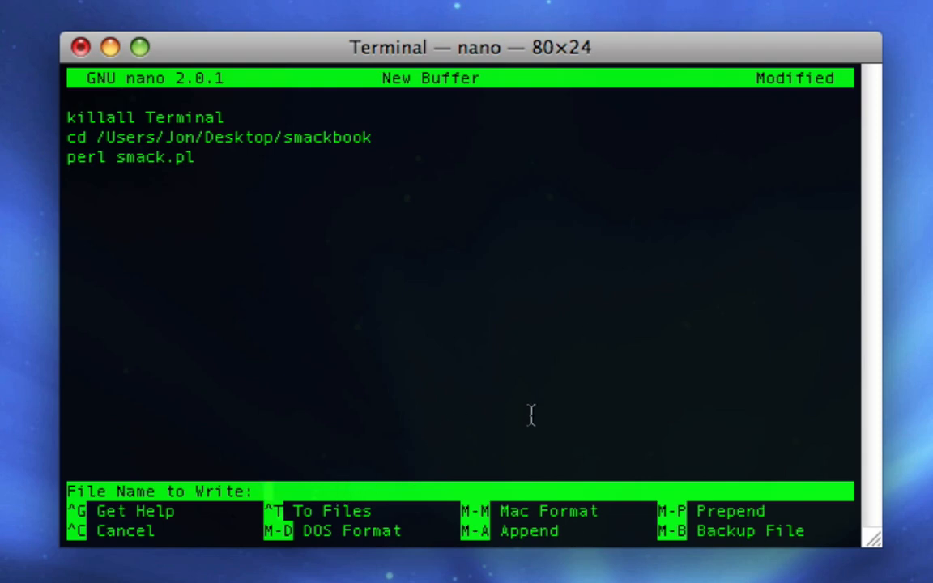
pyautogui.write('smack')
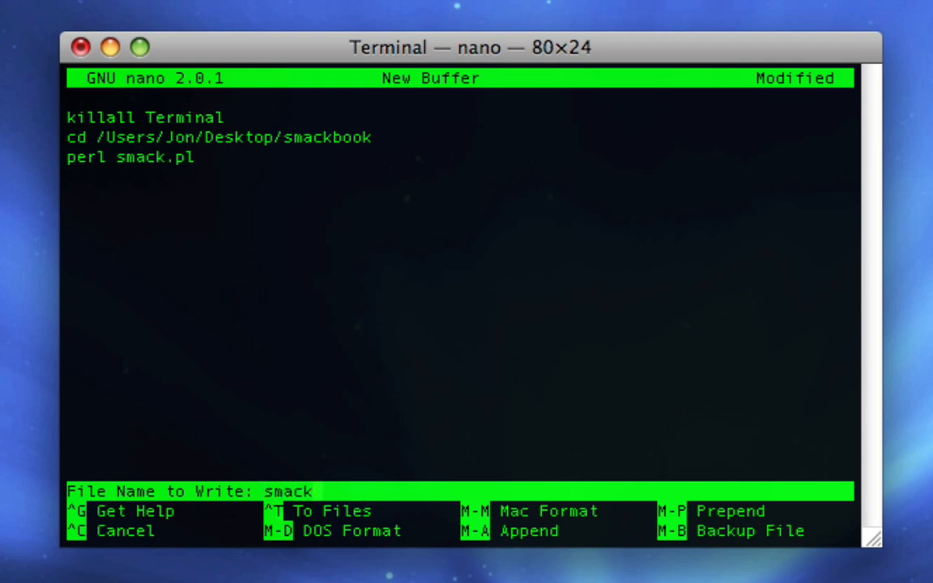
pyautogui.write('ook')
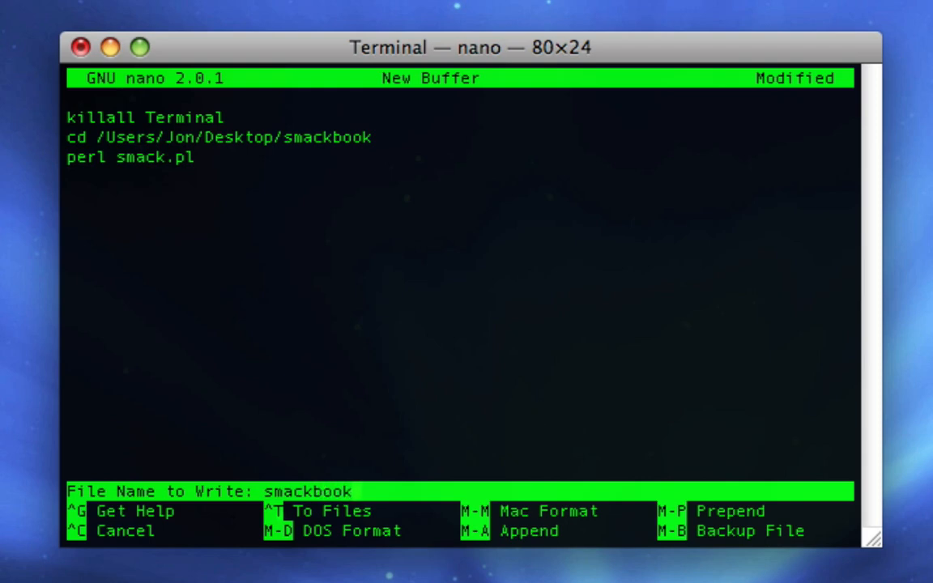
pyautogui.press('Return')
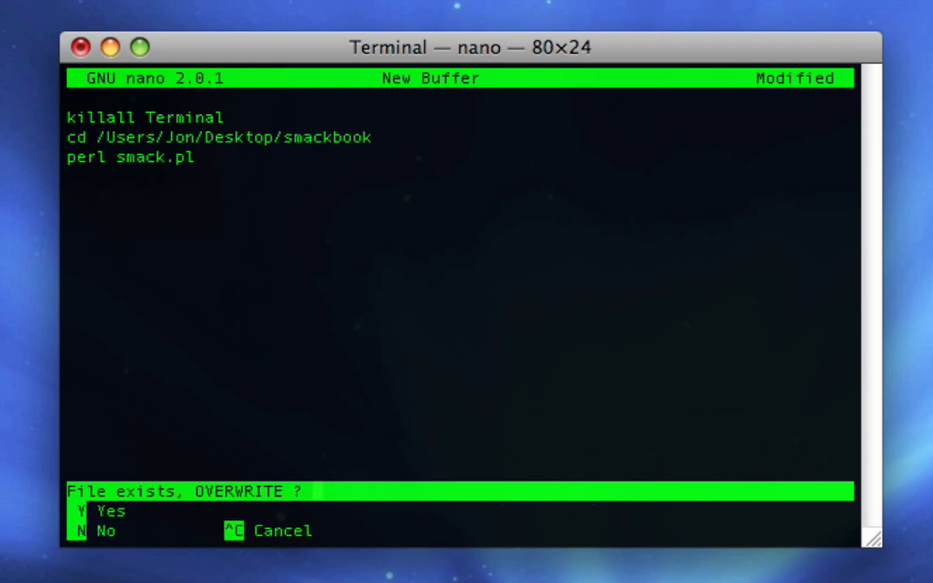
pyautogui.press('y')
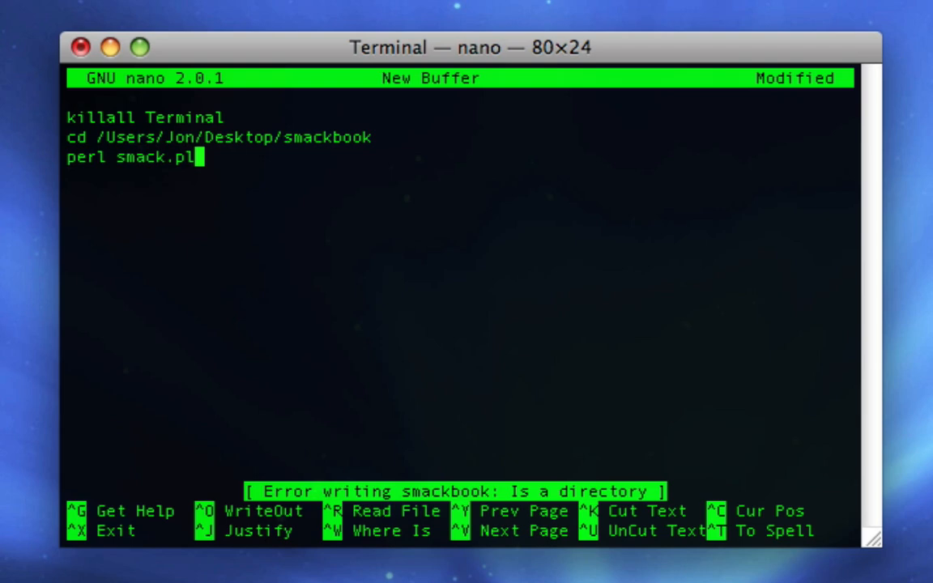
pyautogui.moveTo(498, 414)
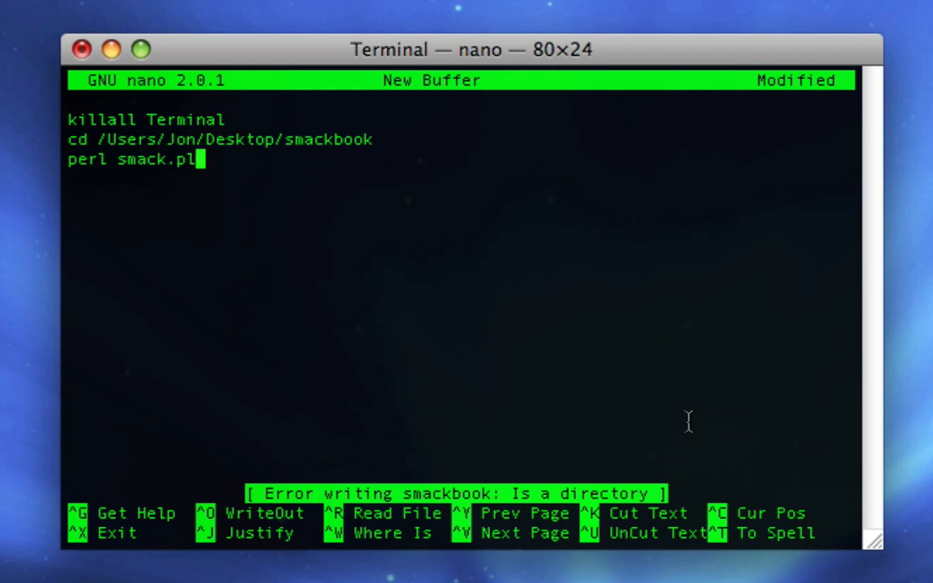
# - Exit nano, saving the script under the file name smackbookapp
pyautogui.press('ctrl+x')
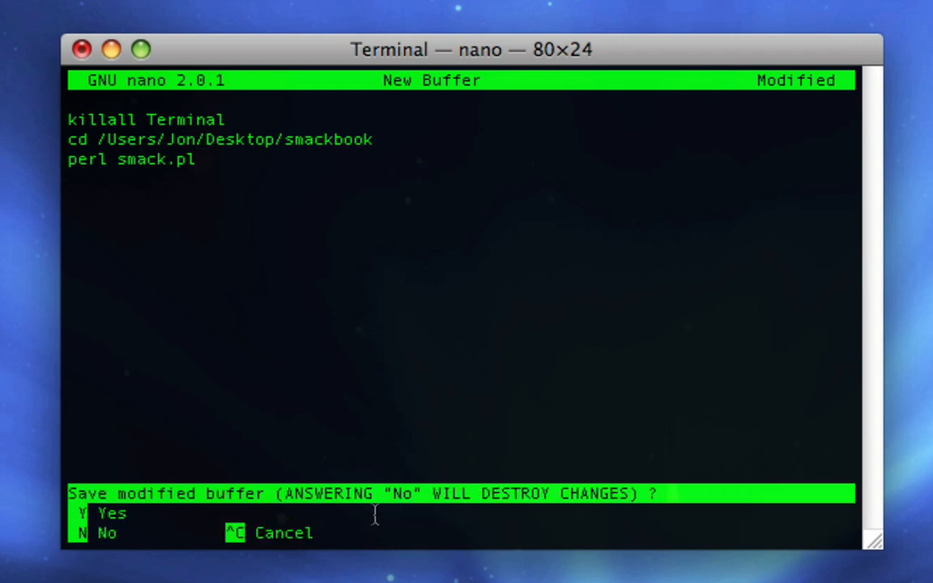
pyautogui.press('y')
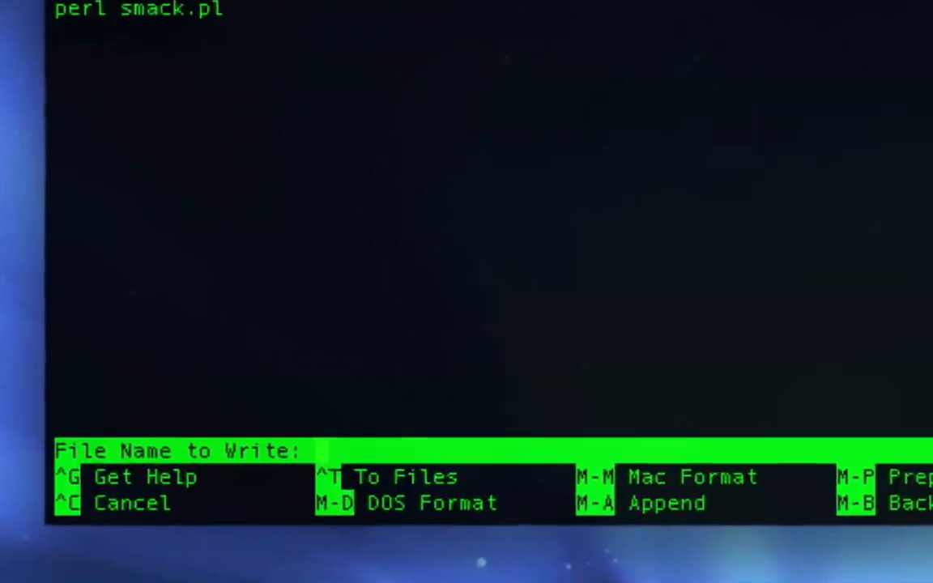
pyautogui.write('s')
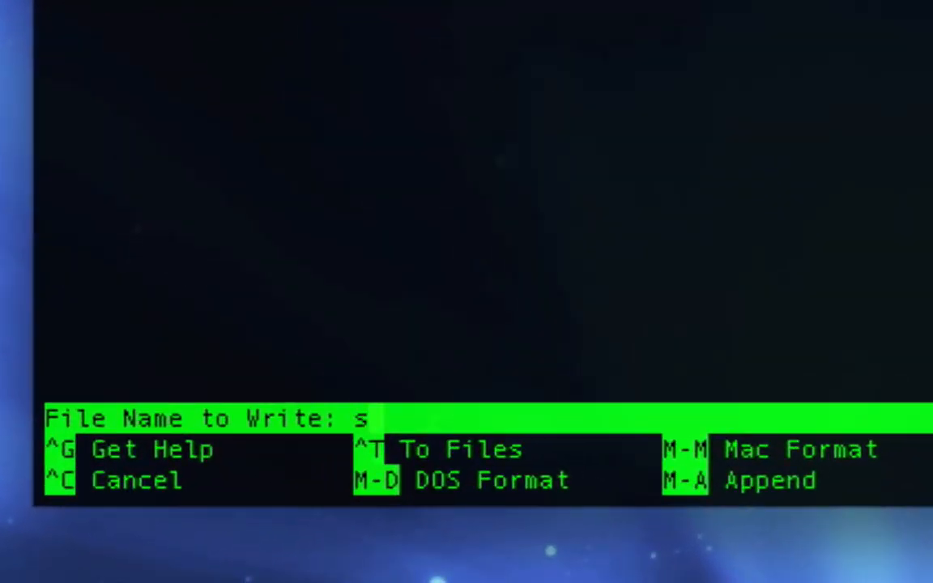
pyautogui.write('mackb')
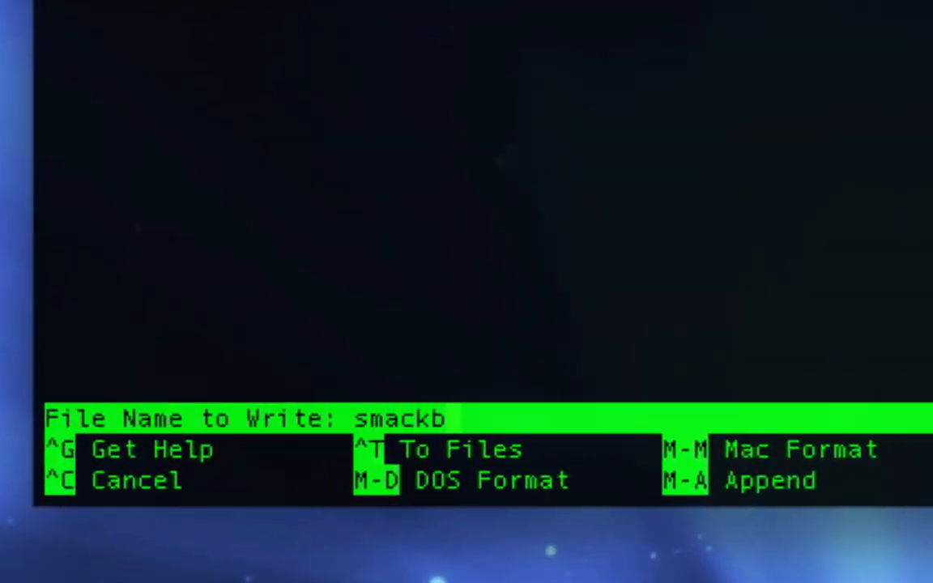
pyautogui.write('ookapp')
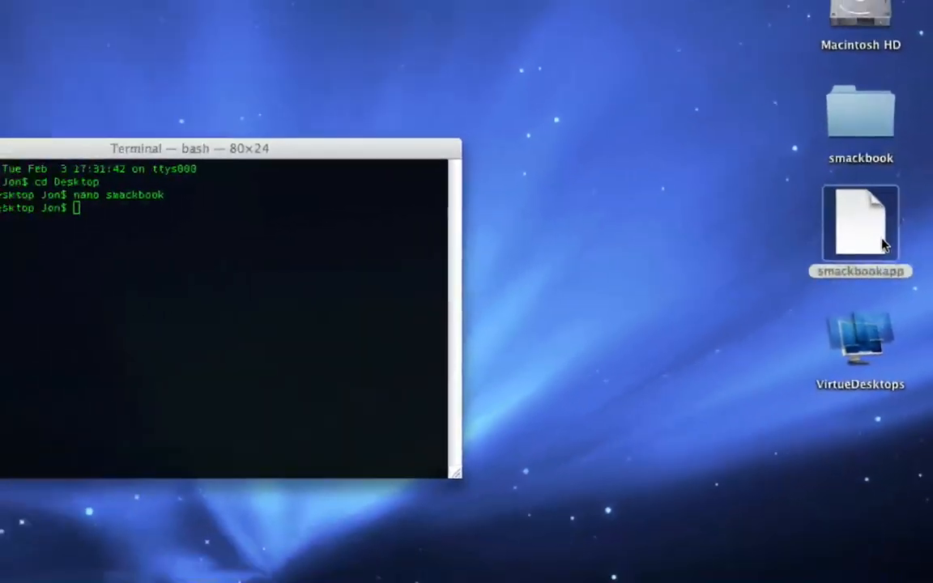
# - Run chmod +x on smackbookapp to mark it executable
pyautogui.doubleClick(860, 227)
pyautogui.write('ch')
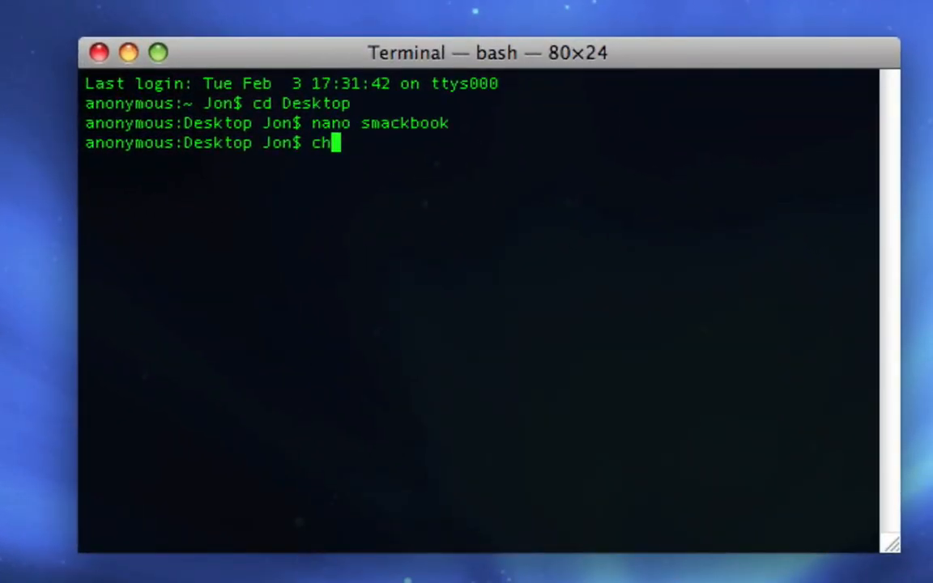
pyautogui.write('mod')
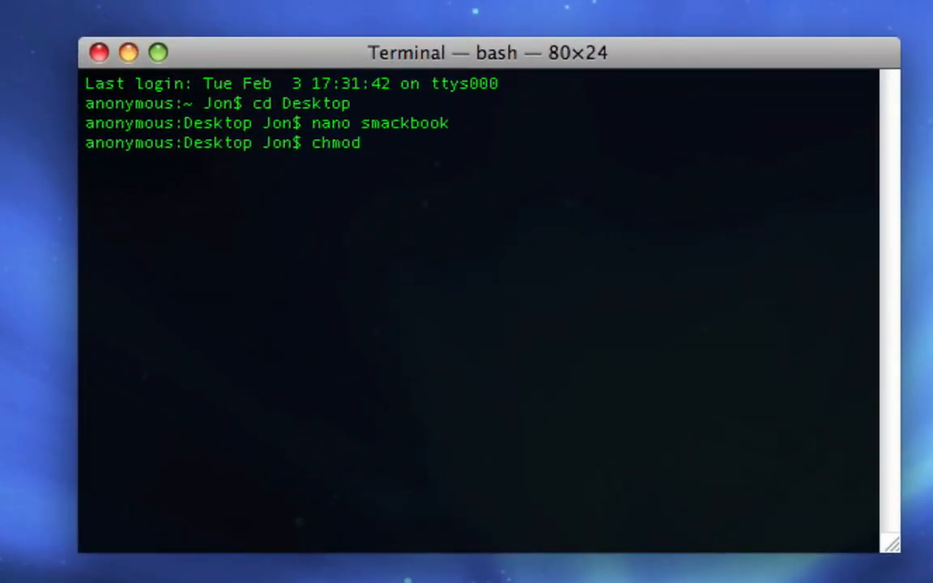
pyautogui.write('=')
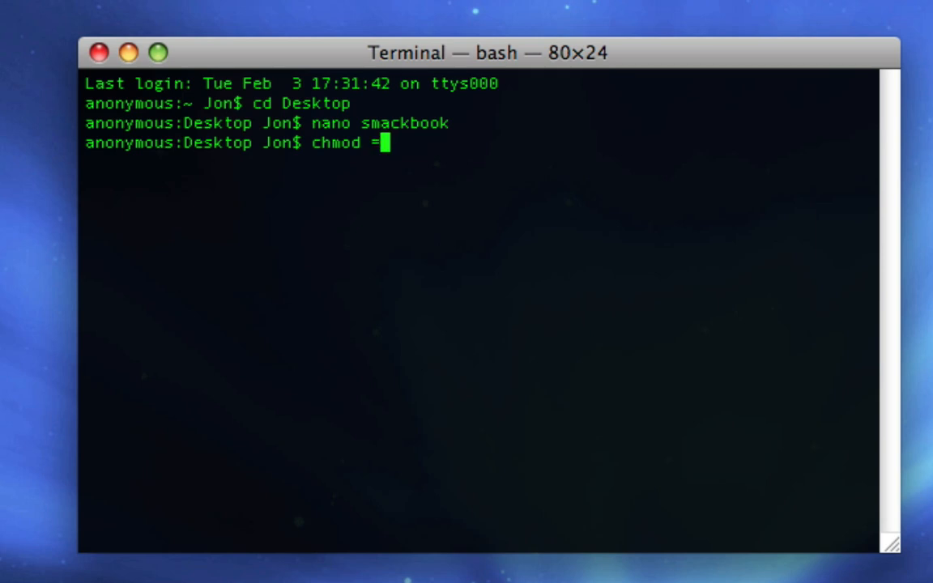
pyautogui.write('+x')
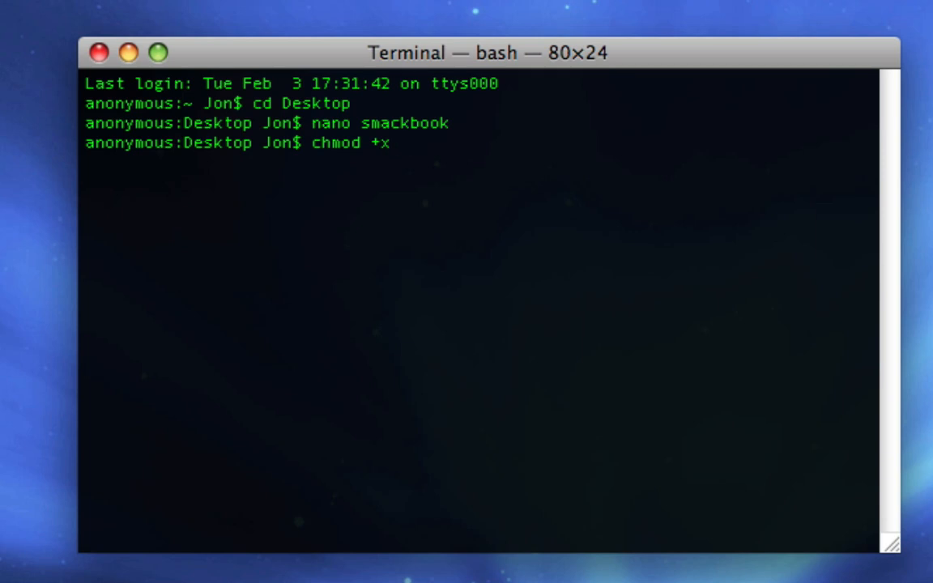
pyautogui.moveTo(693, 299)
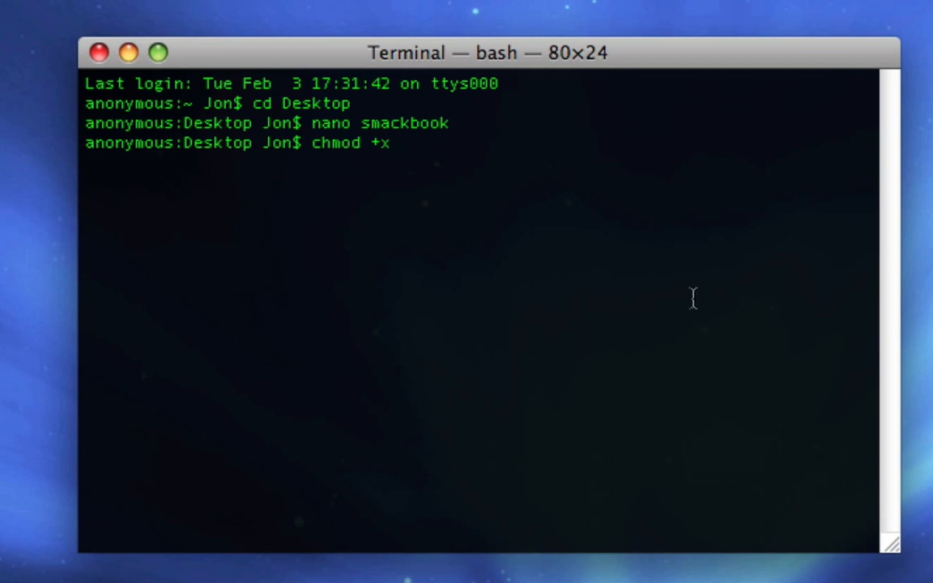
pyautogui.write('smack')
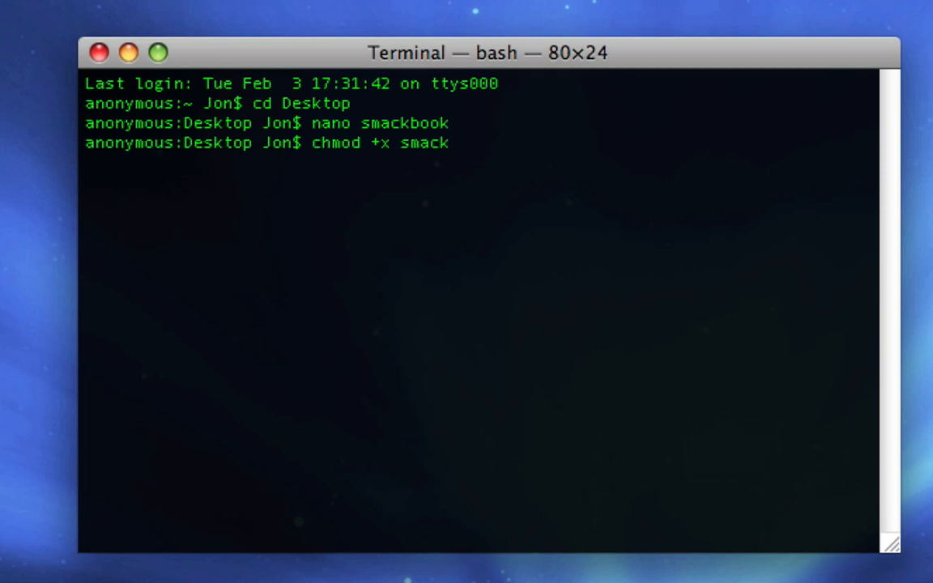
pyautogui.write('ooka')
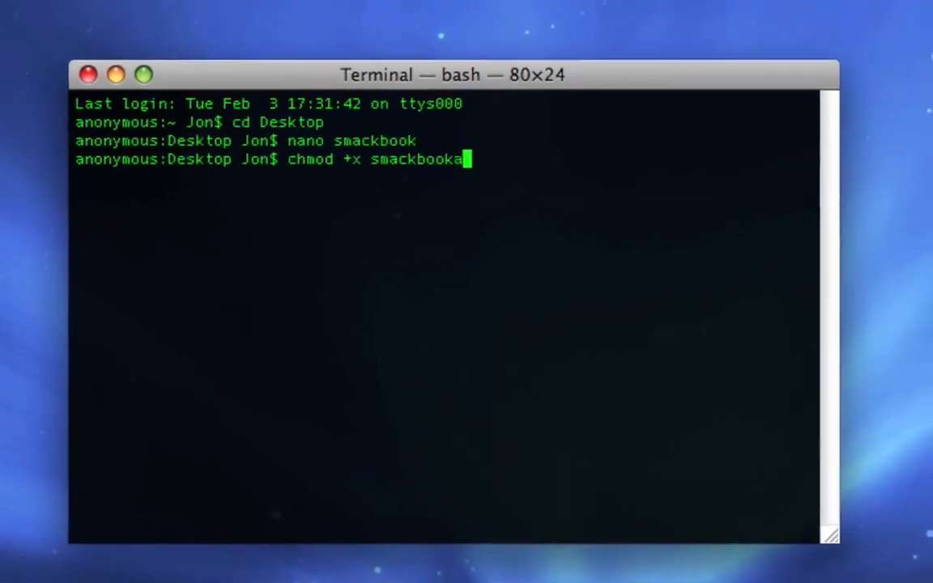
pyautogui.write('pp')
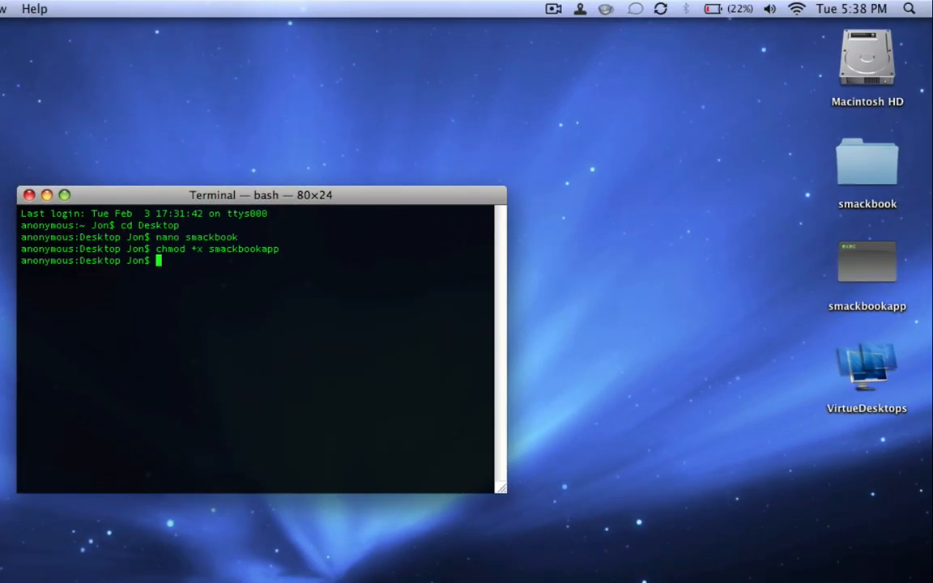
# - Preview smackbookapp, confirming it is a 64-byte Unix Executable File
pyautogui.click(867, 260)
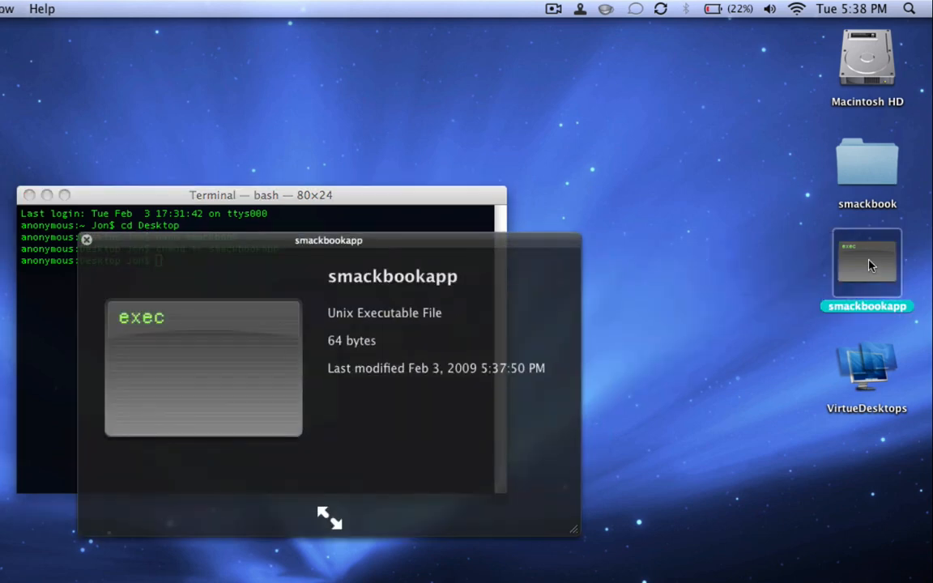
pyautogui.click(86, 240)
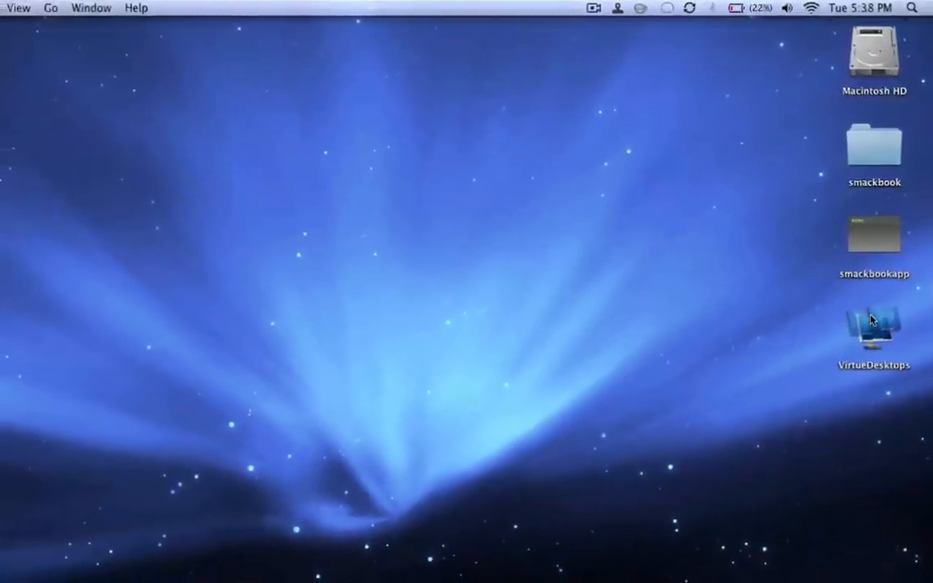
# - Launch VirtueDesktops from the desktop and ignore its permissions warning
pyautogui.doubleClick(875, 324)
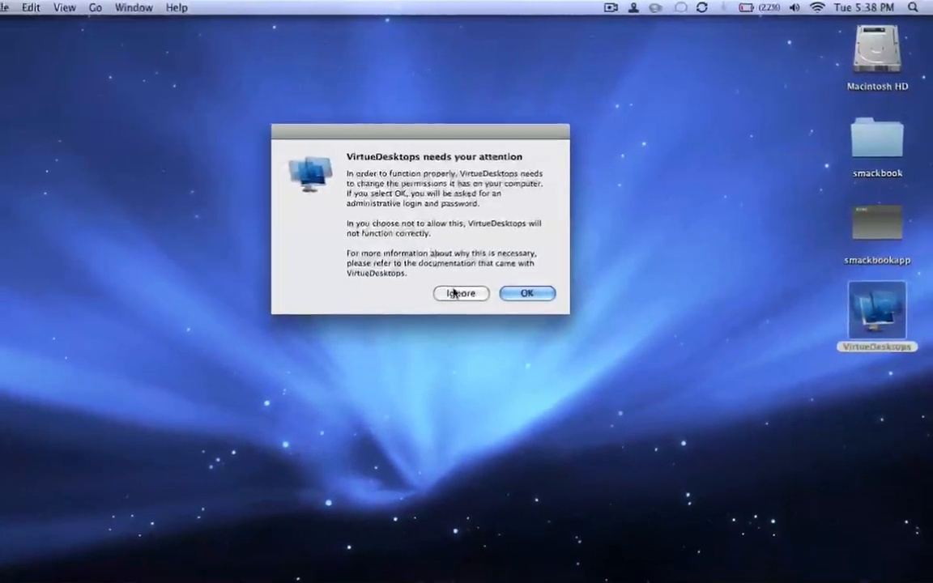
pyautogui.click(460, 294)
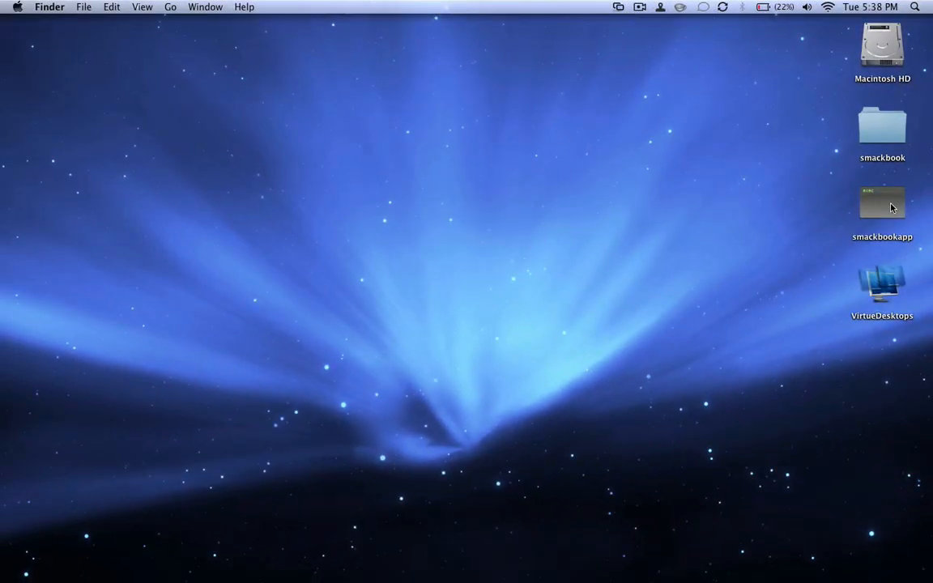
pyautogui.moveTo(796, 285)
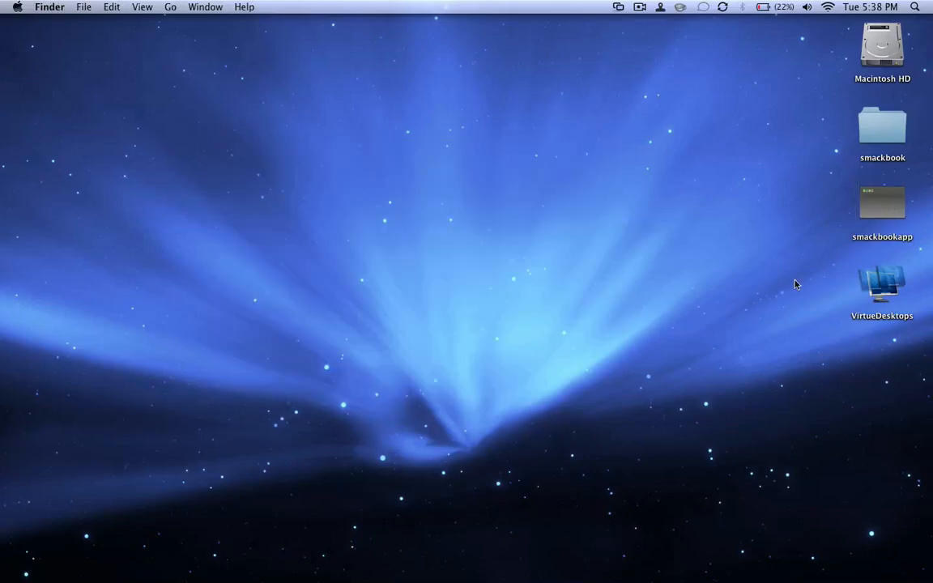
pyautogui.moveTo(571, 213)
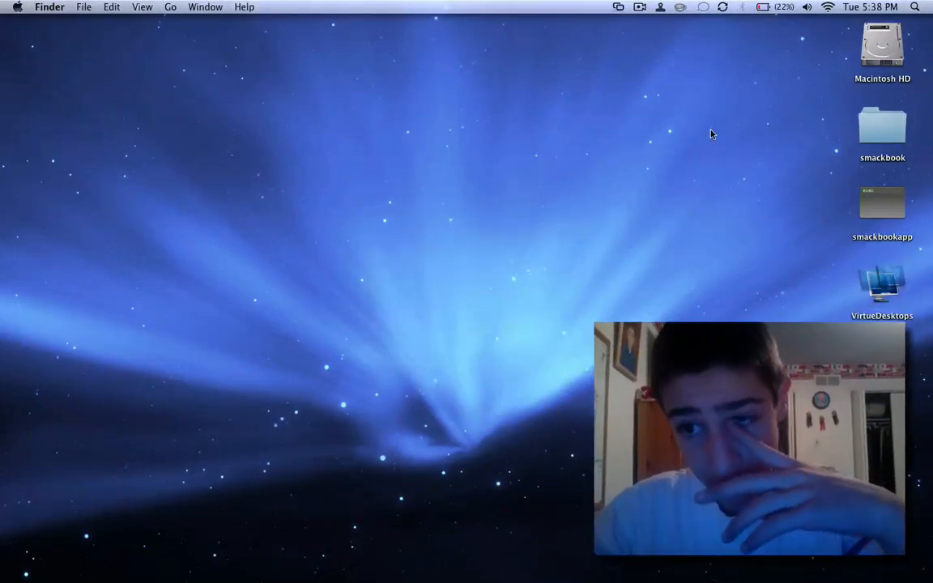
pyautogui.moveTo(737, 227)
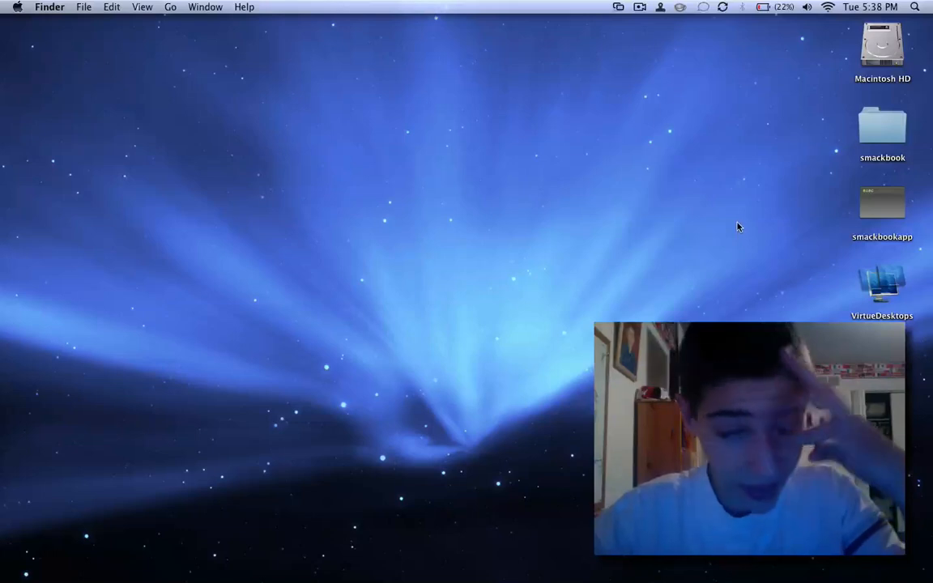
pyautogui.moveTo(721, 210)
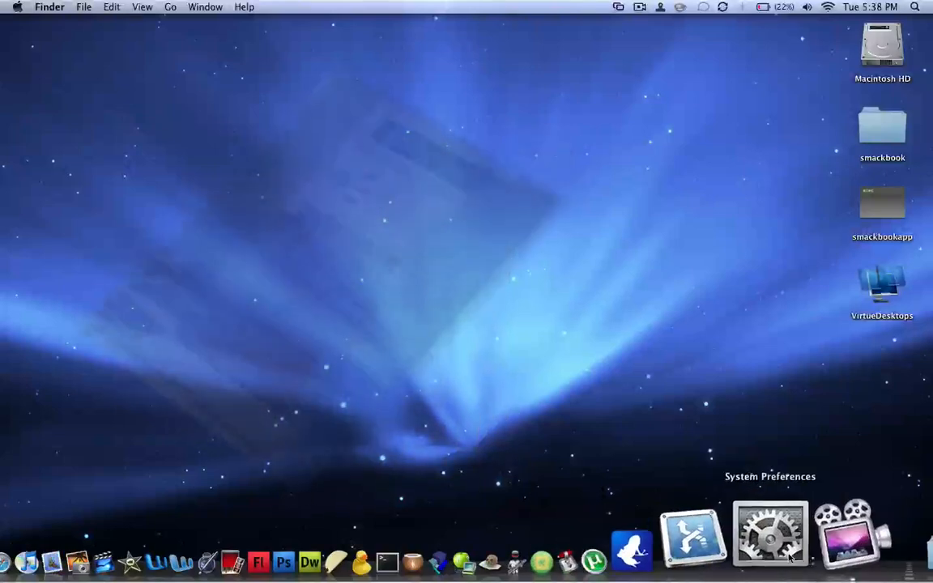
# - Show the user account's Login Items list in System Preferences Accounts
pyautogui.click(769, 534)
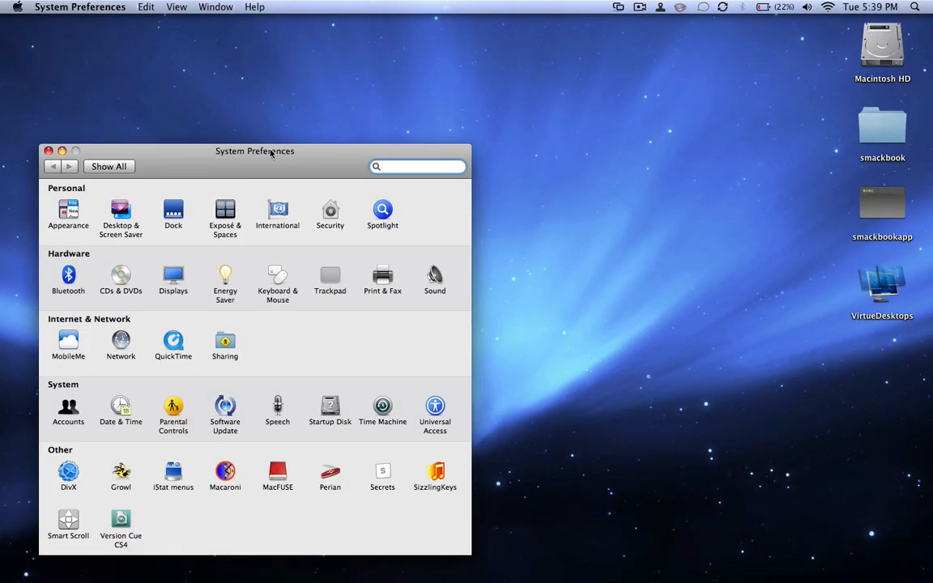
pyautogui.click(68, 409)
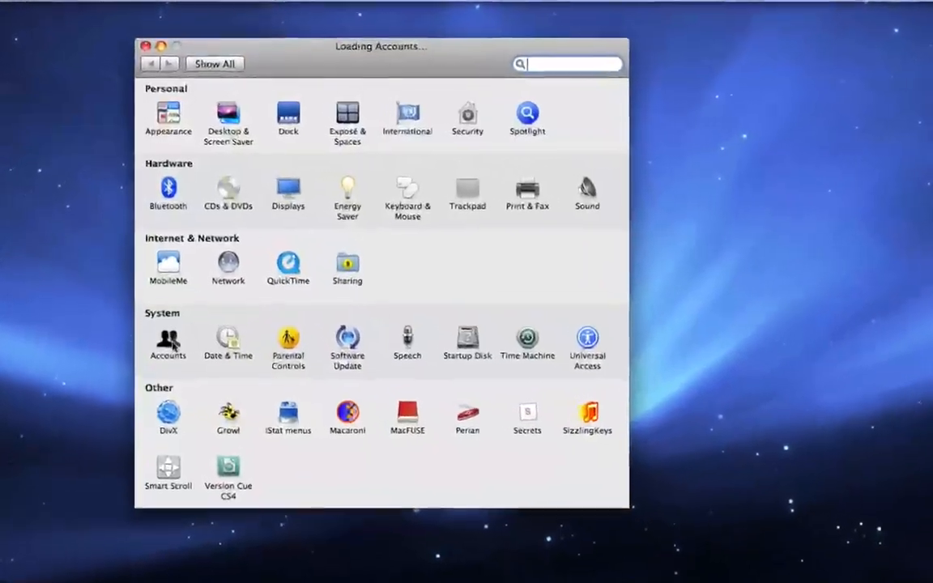
pyautogui.click(168, 341)
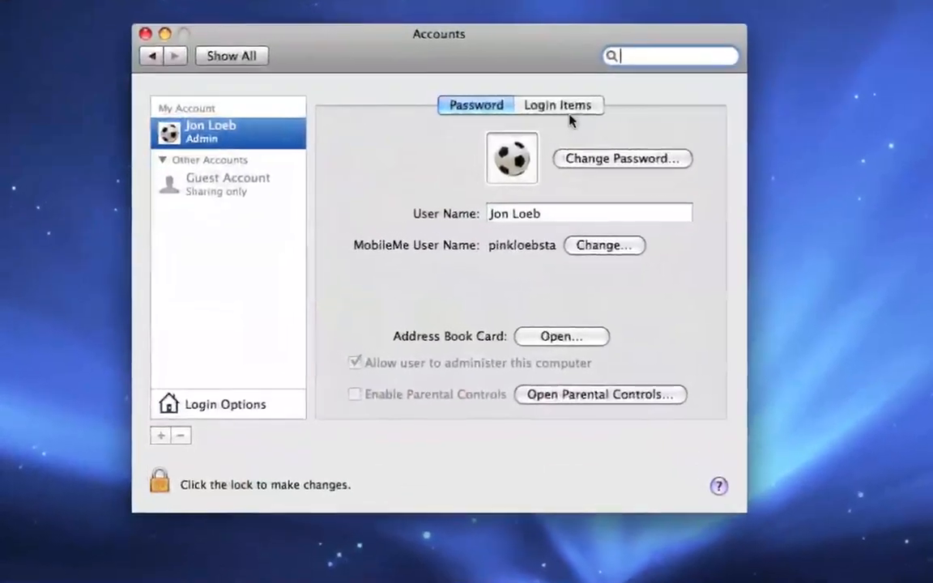
pyautogui.click(558, 105)
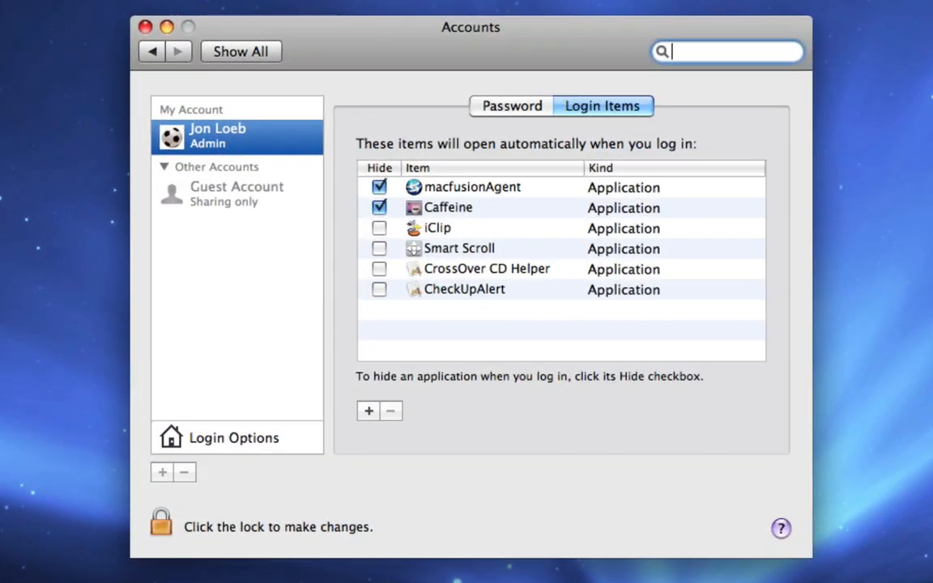
# - Add smackbookapp as a login item with Hide checked, then close System Preferences
pyautogui.click(368, 410)
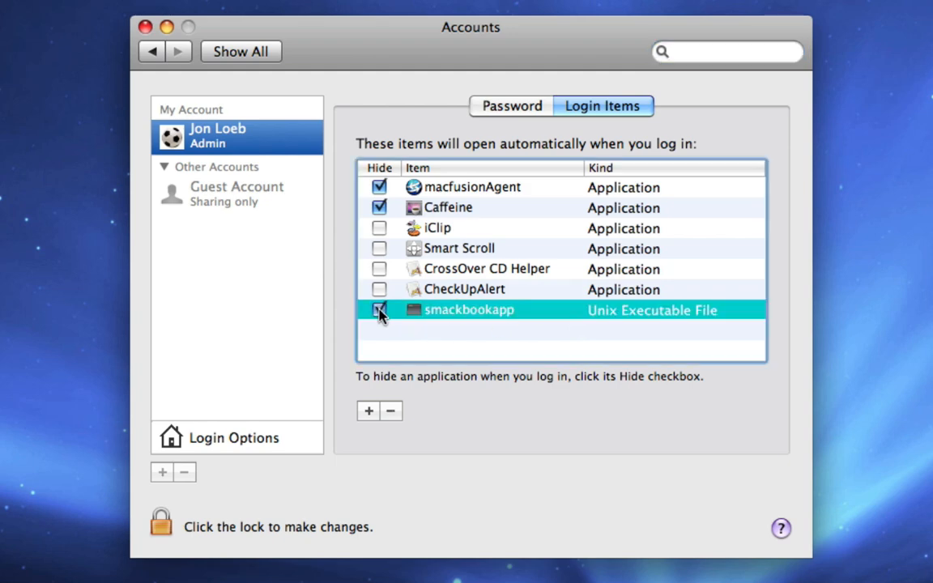
pyautogui.click(379, 310)
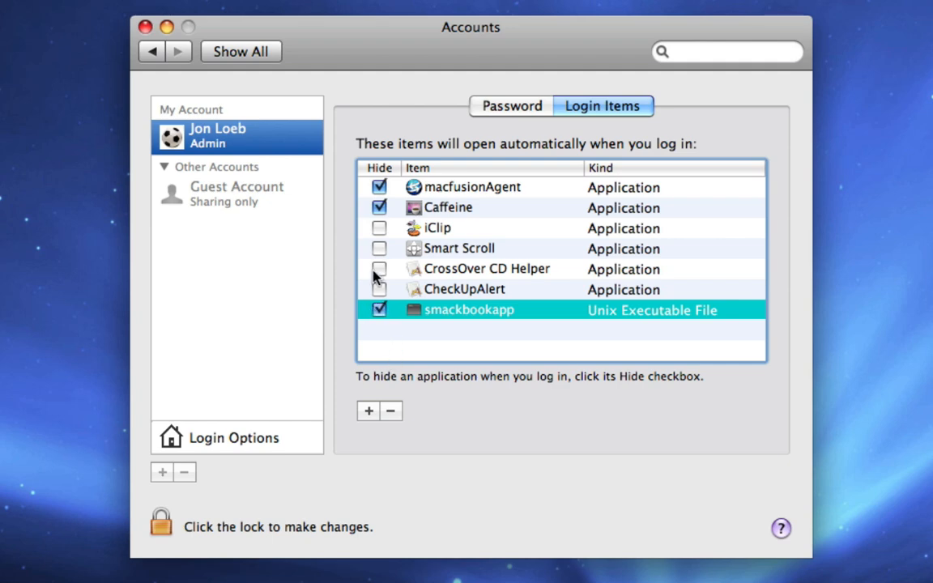
pyautogui.moveTo(391, 326)
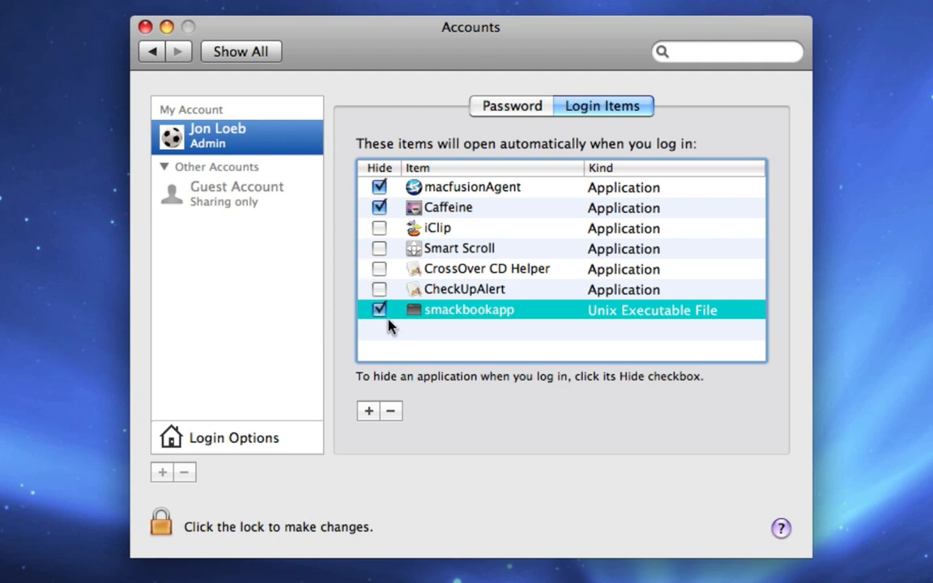
pyautogui.moveTo(393, 328)
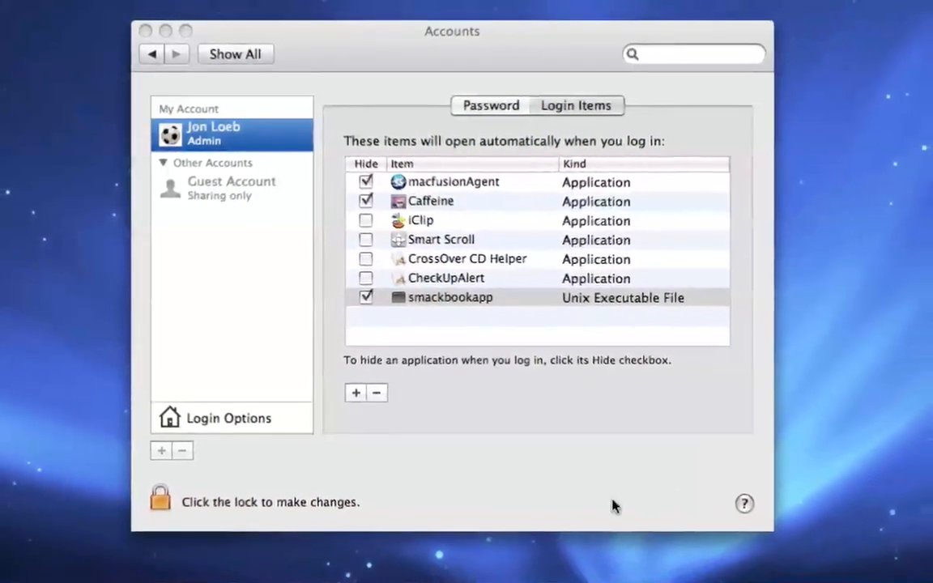
pyautogui.click(451, 298)
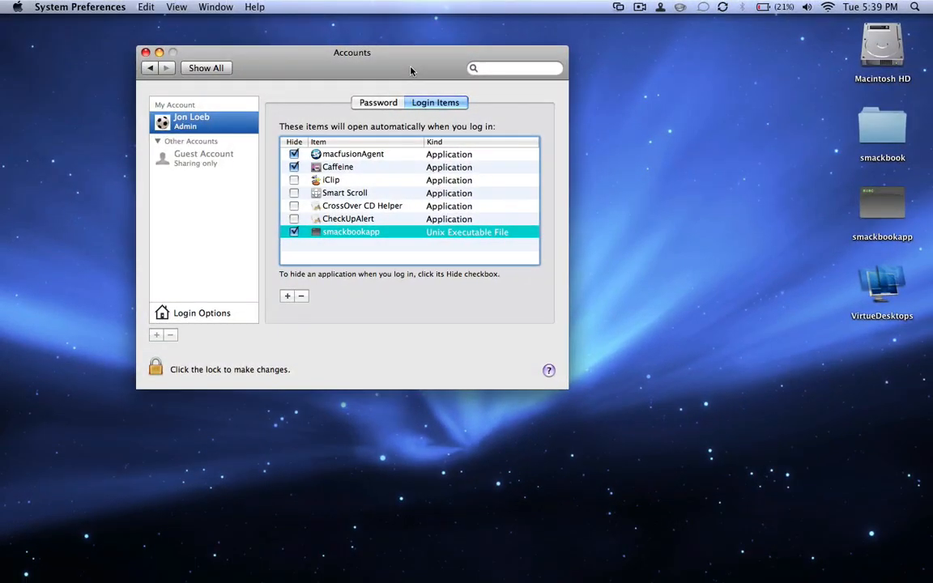
pyautogui.click(146, 52)
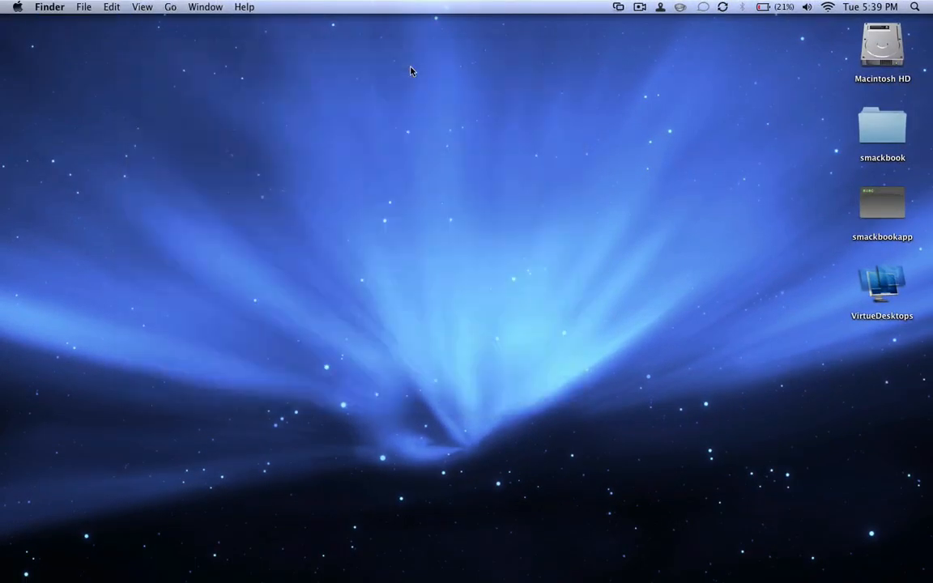